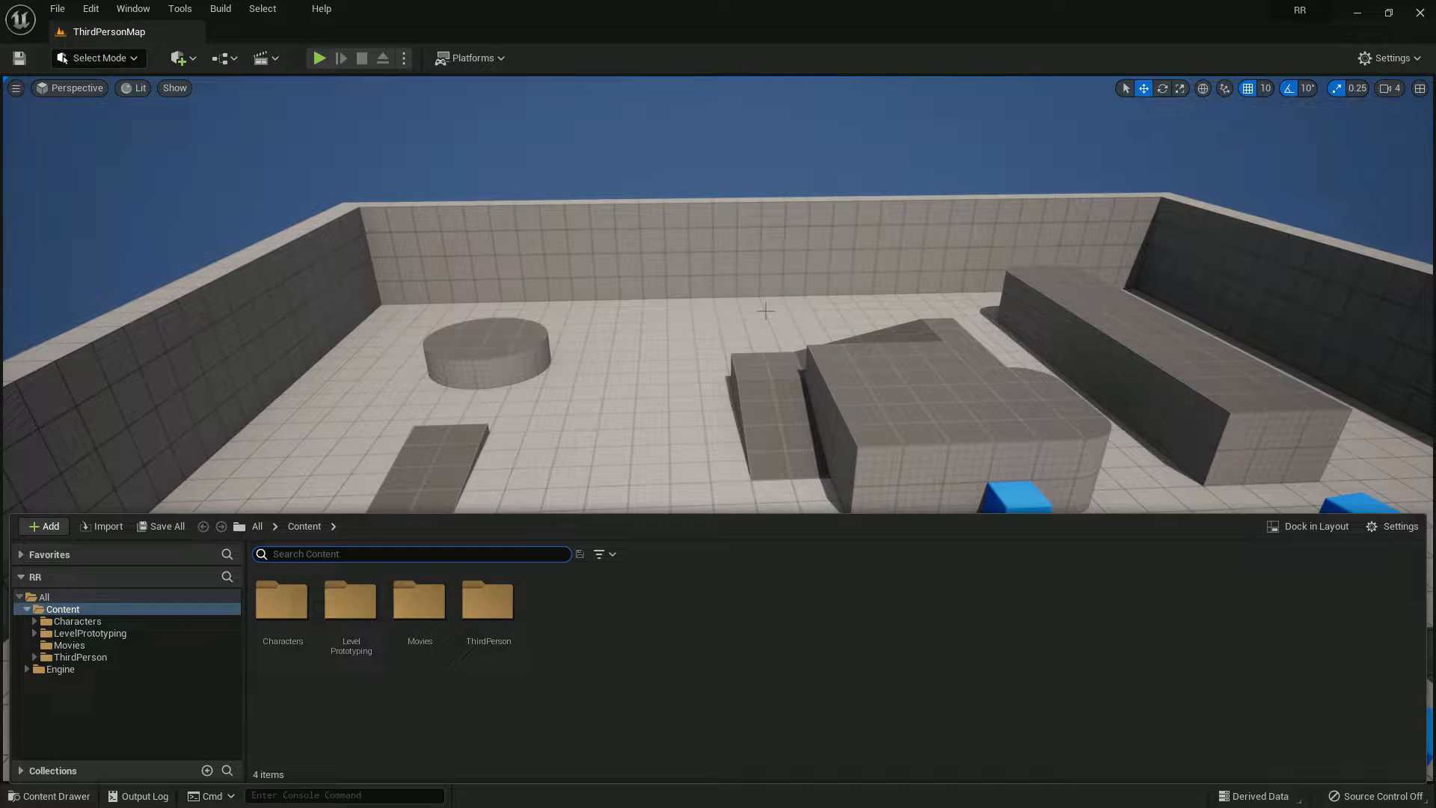
- Select the Movies folder in the Content Browser and bring up the +Add content menu
click(419, 600)
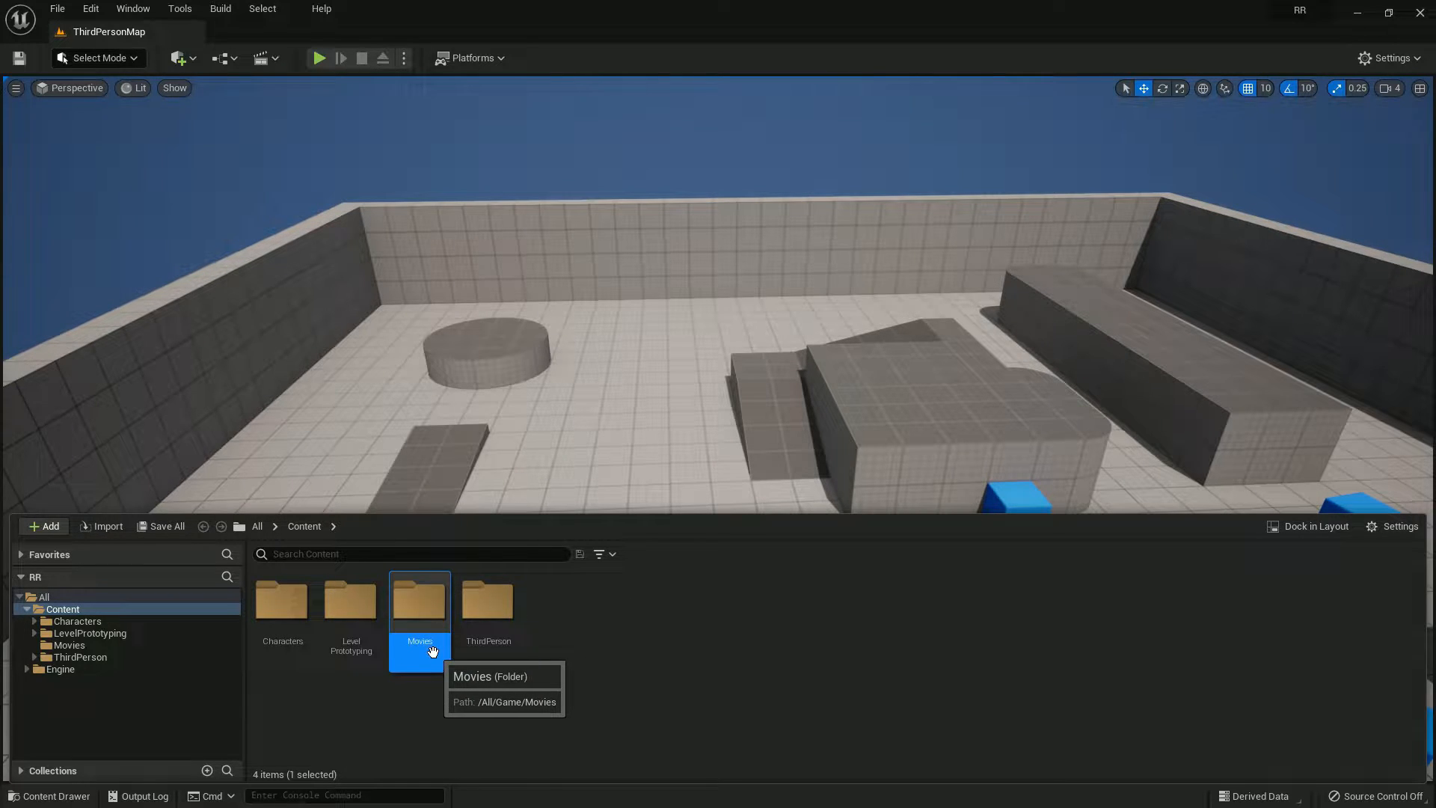
mouse_move(641, 568)
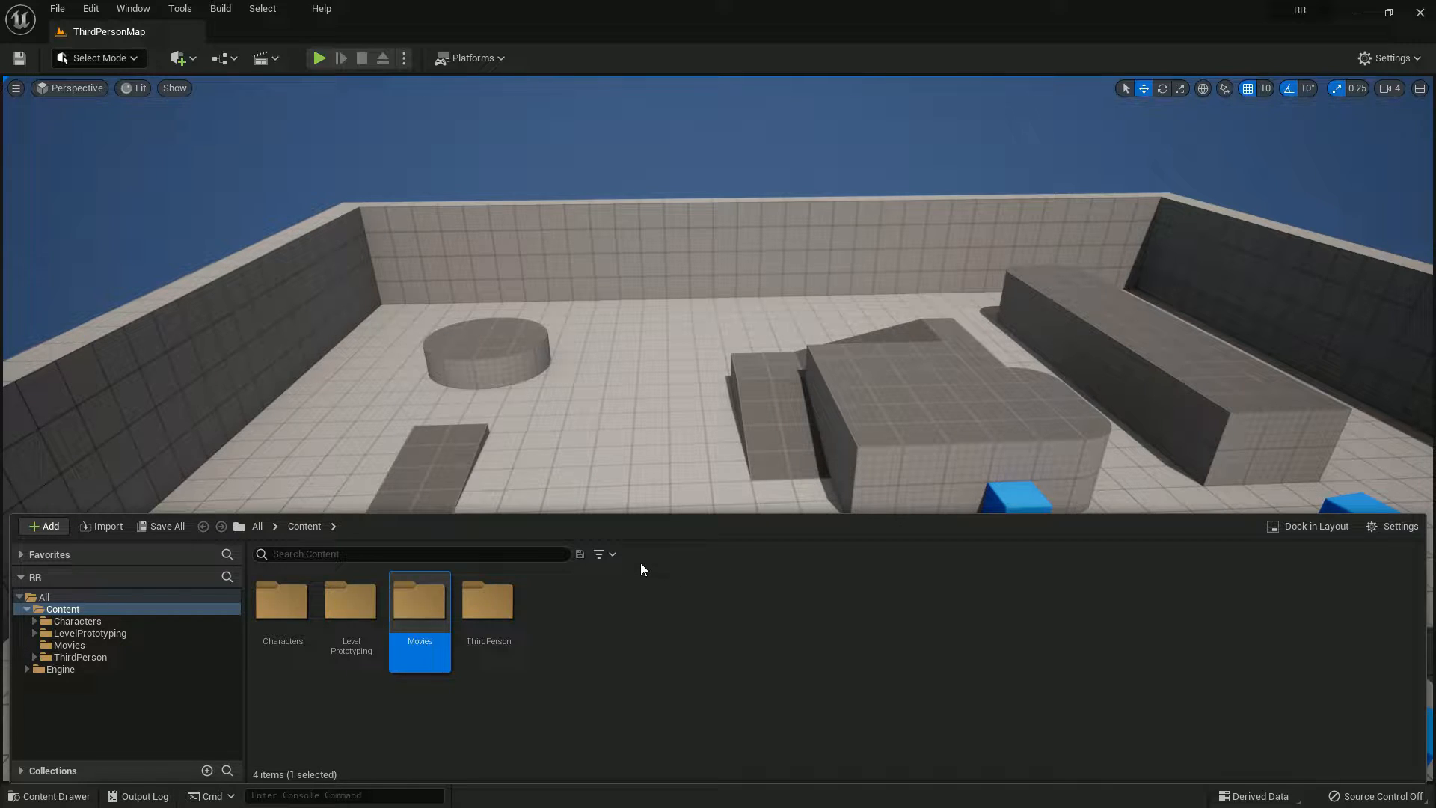
click(42, 526)
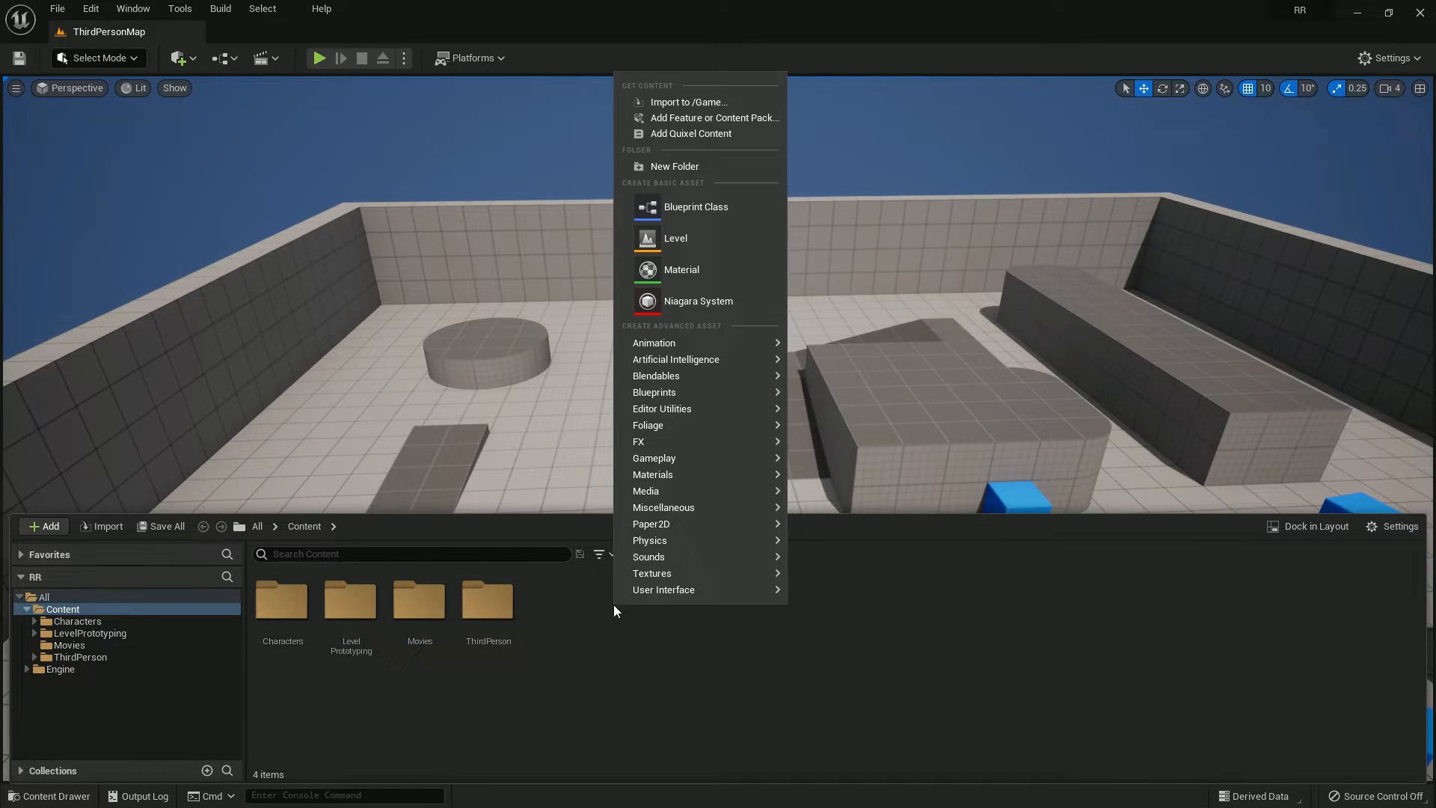
- Copy My Video from Music into RR\Content\Movies and rename it Mv1
click(527, 615)
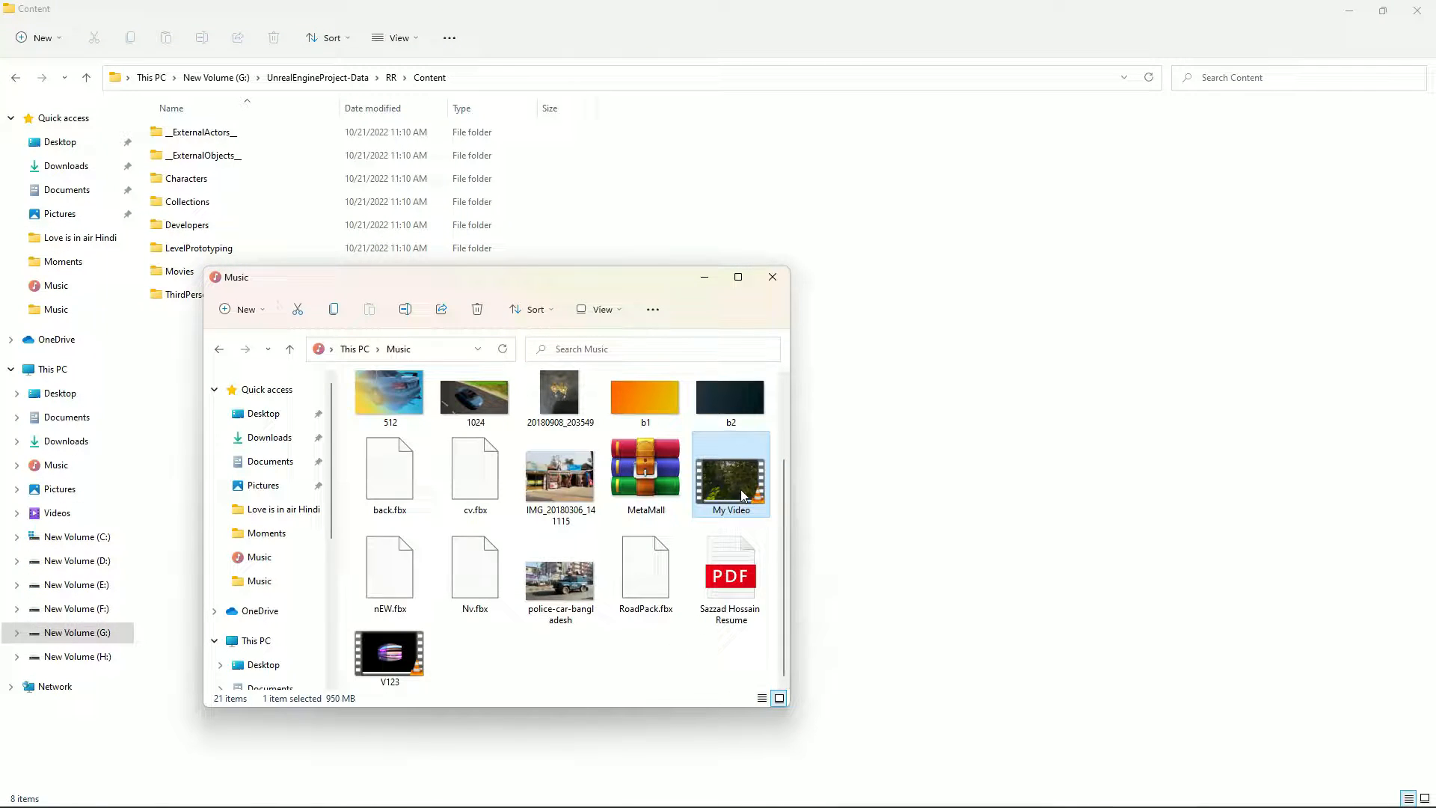
mouse_move(742, 490)
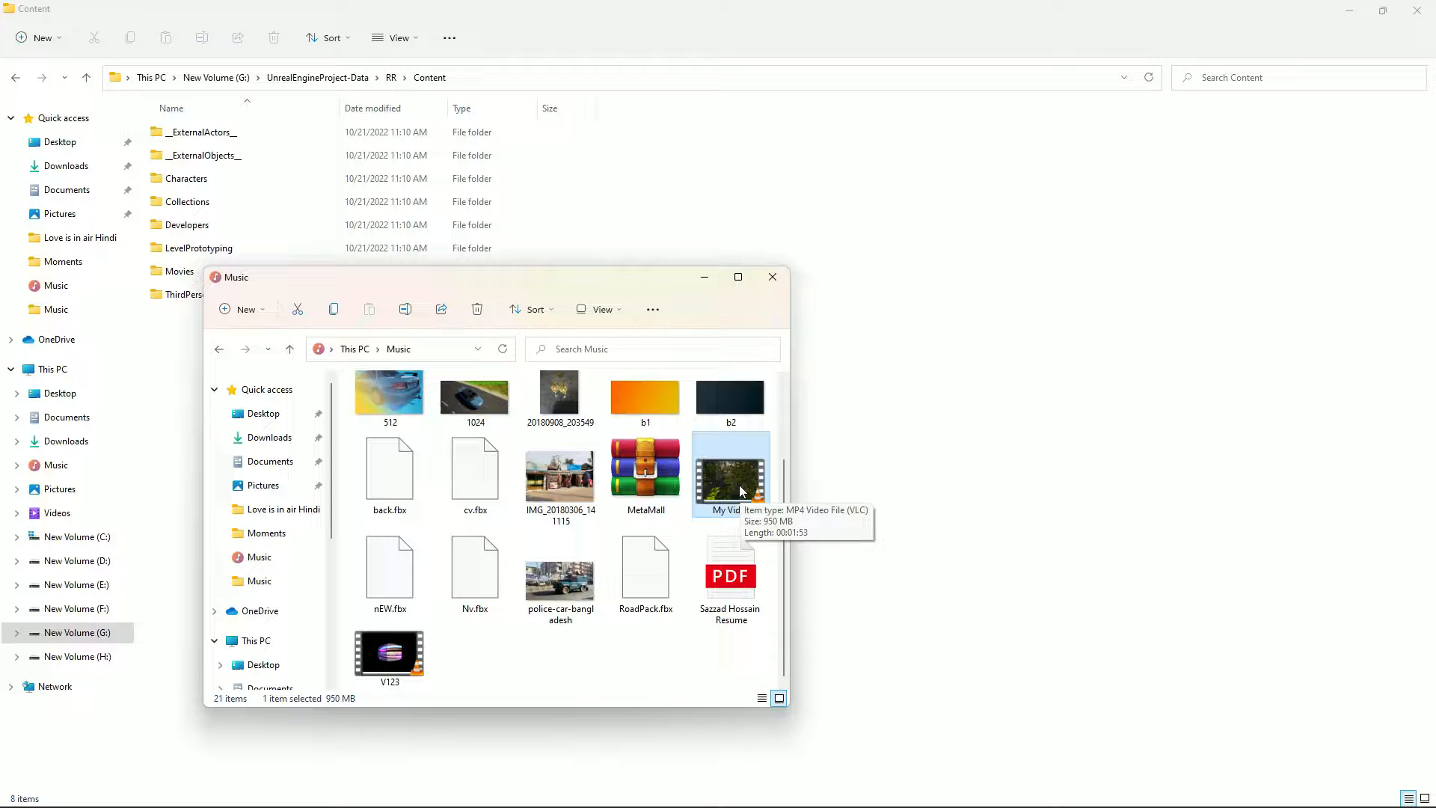
right_click(730, 472)
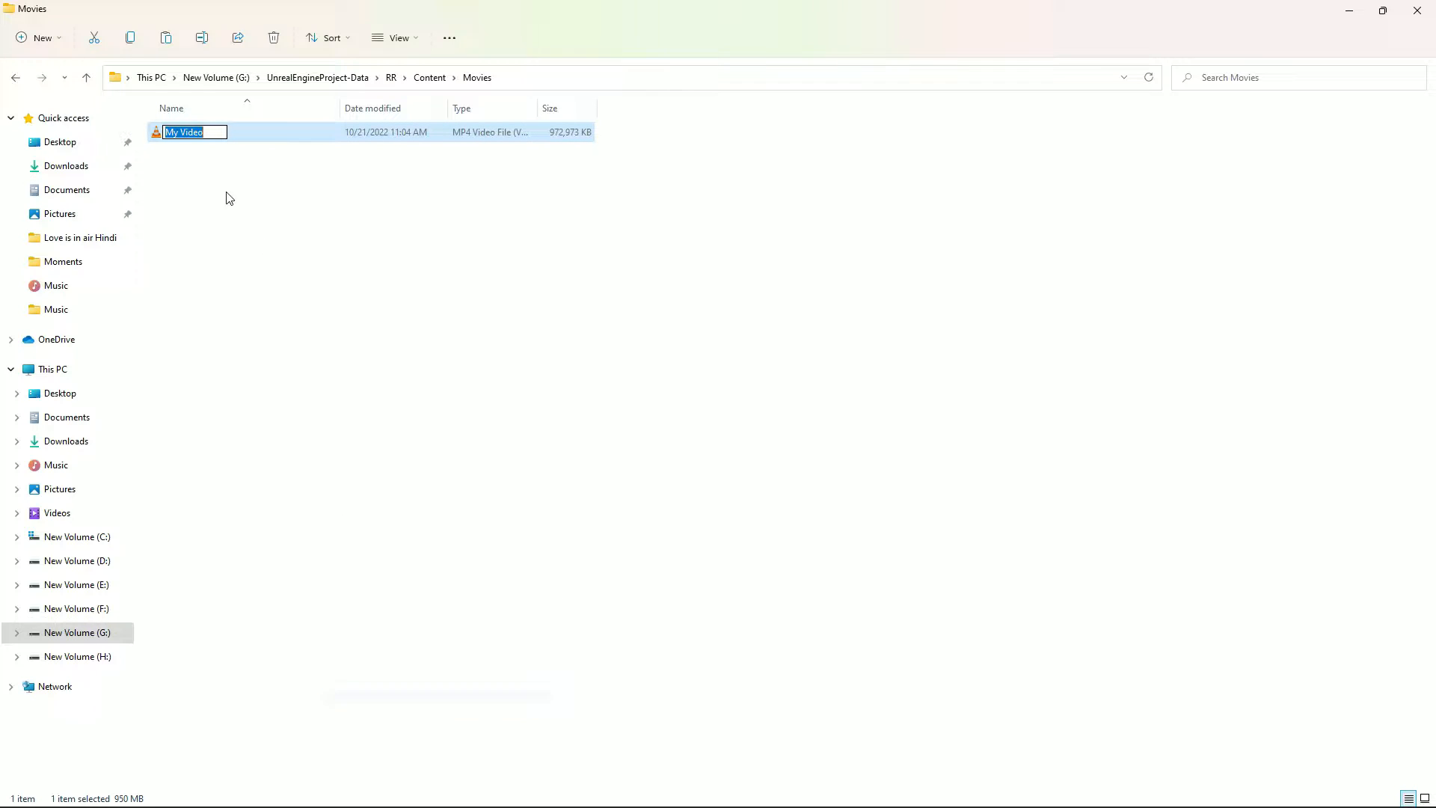
text(Mv1)
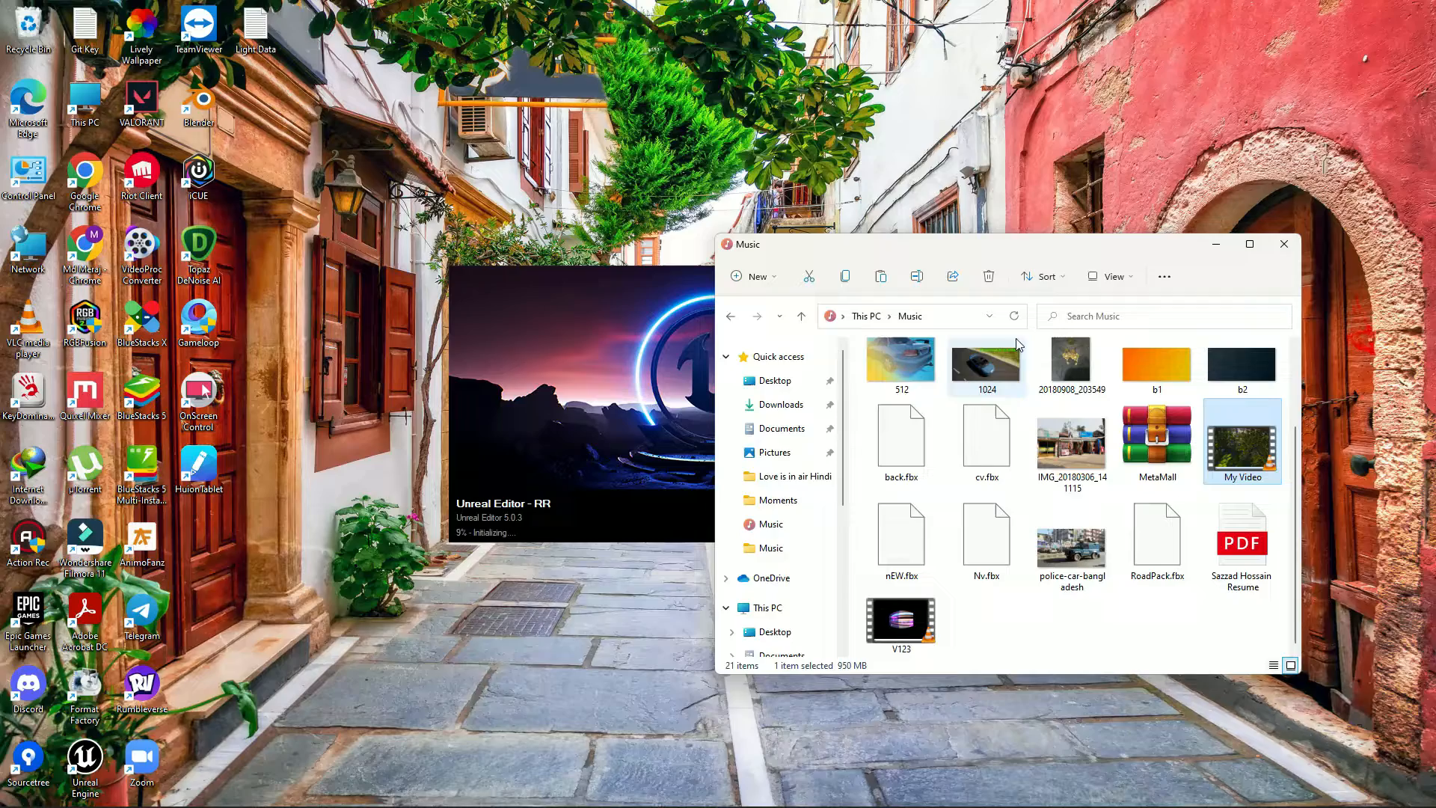
- Reopen the RR project in Unreal Editor, showing the empty Movies folder
click(1283, 245)
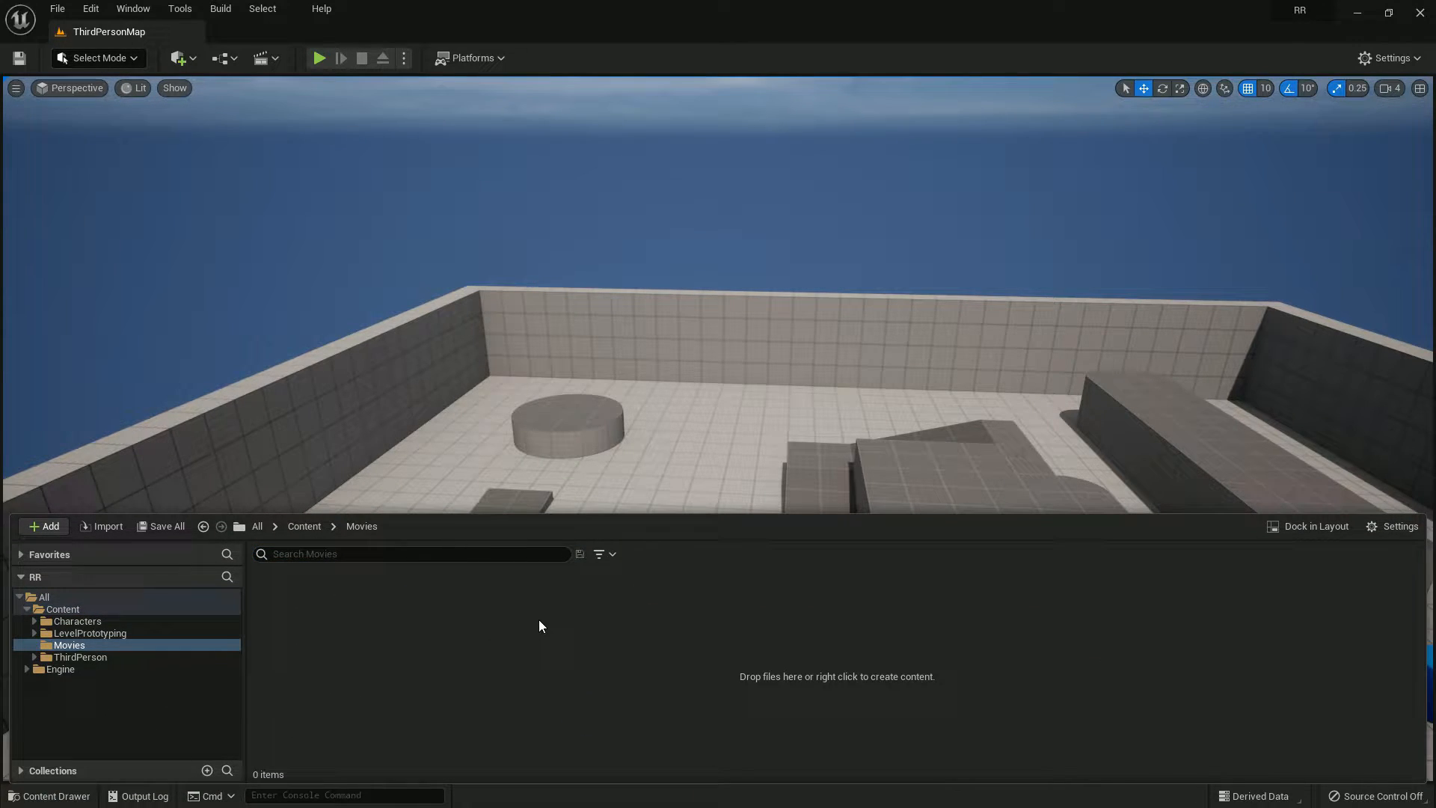
- Import Mv1.mp4 from Content/Movies as a media asset and save all
click(106, 526)
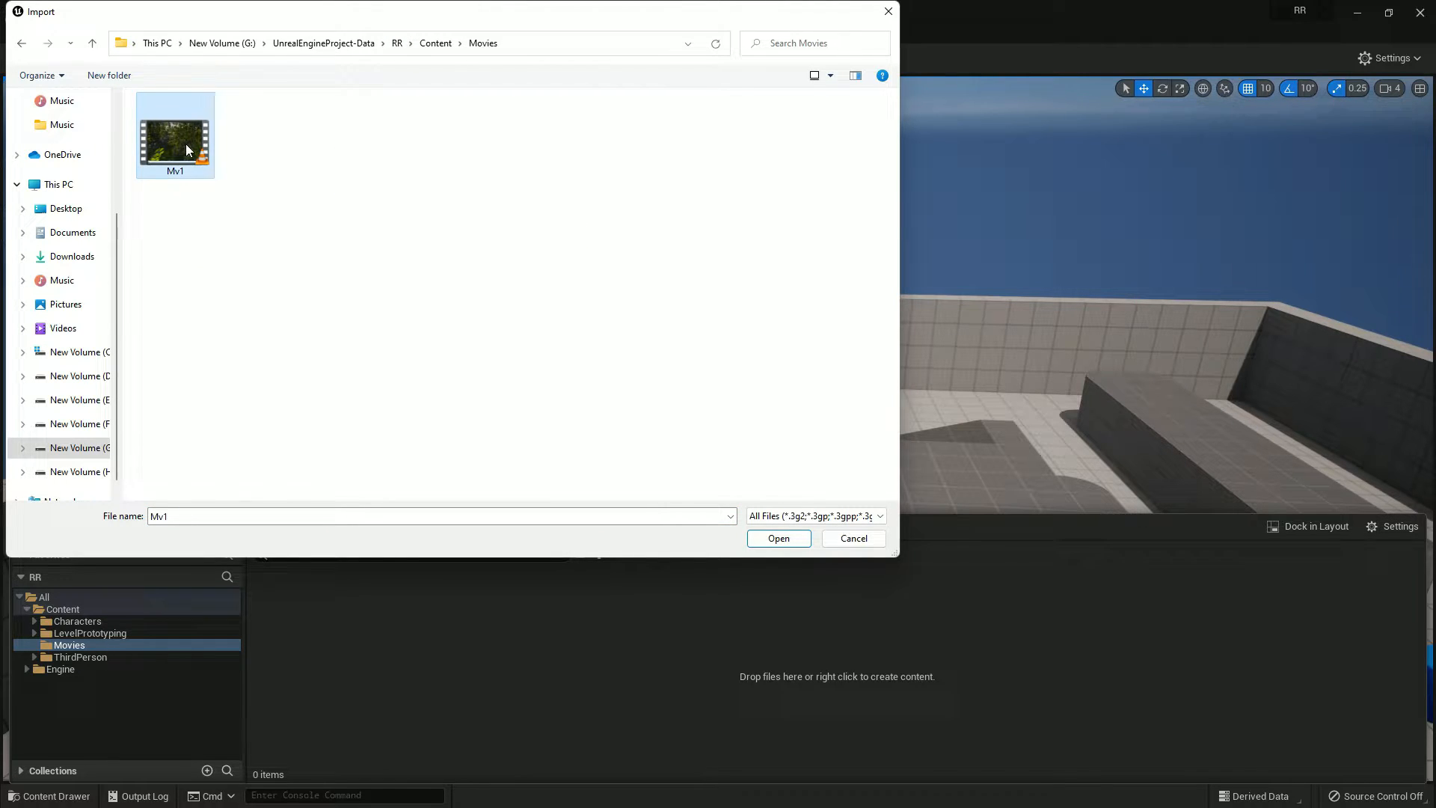
click(776, 538)
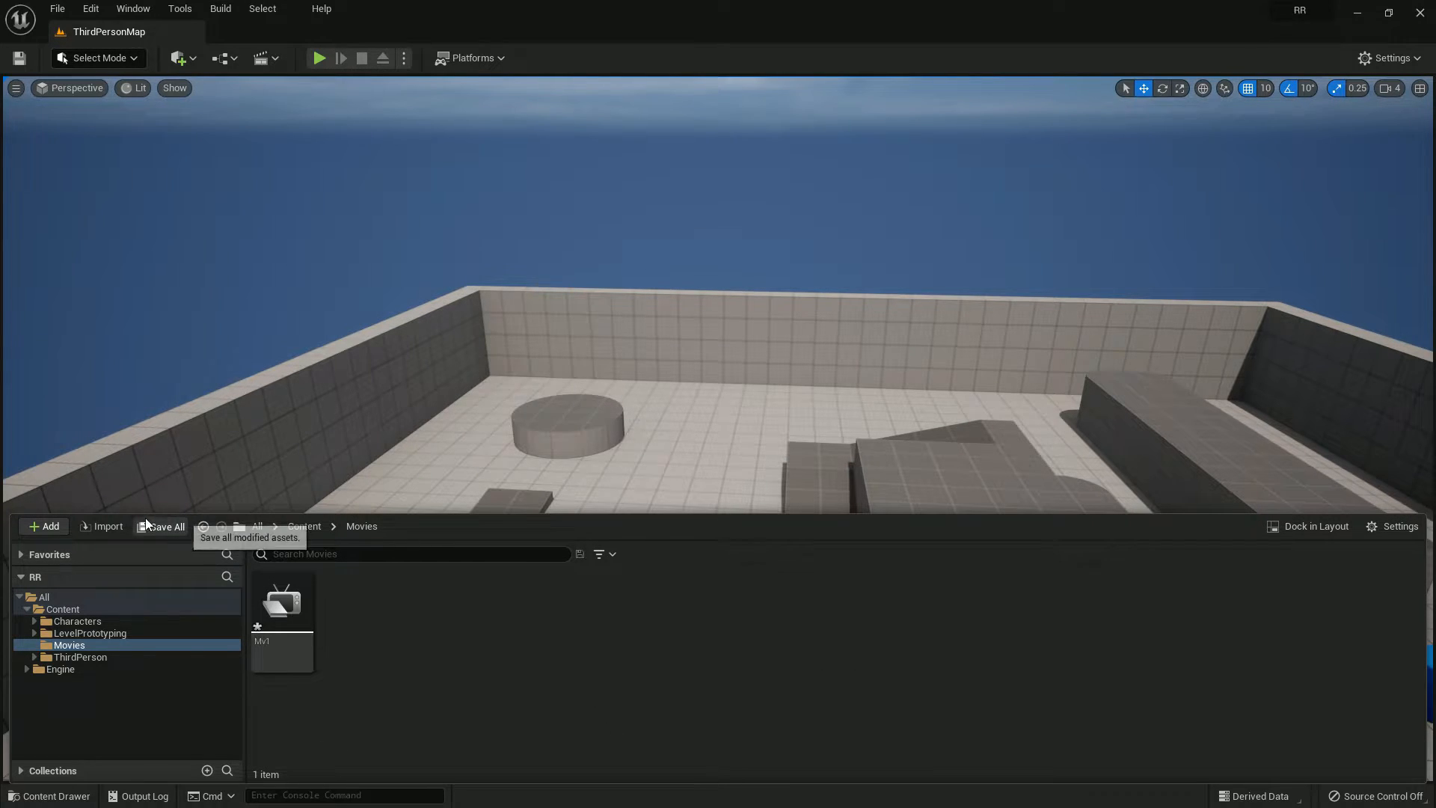
mouse_move(282, 603)
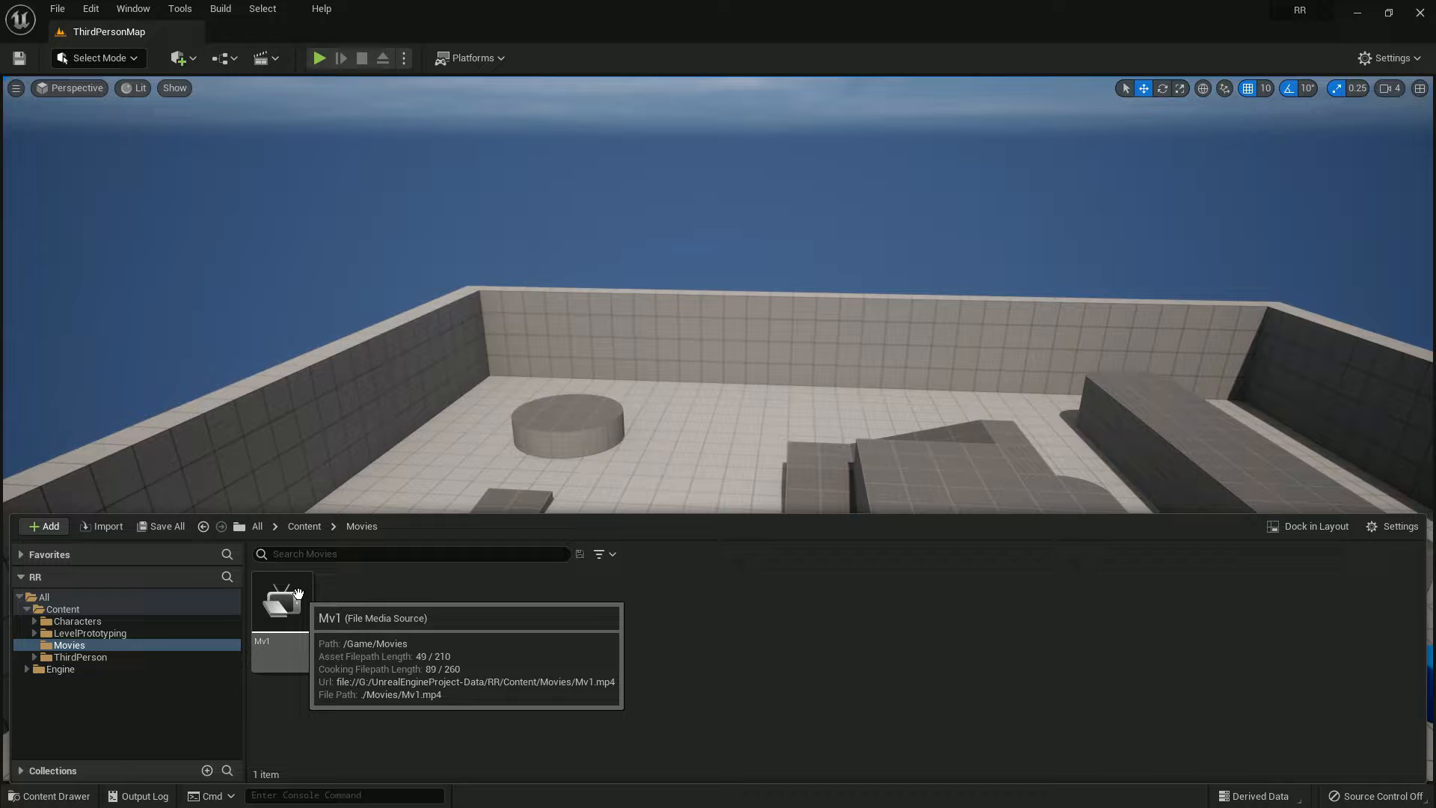
mouse_move(293, 586)
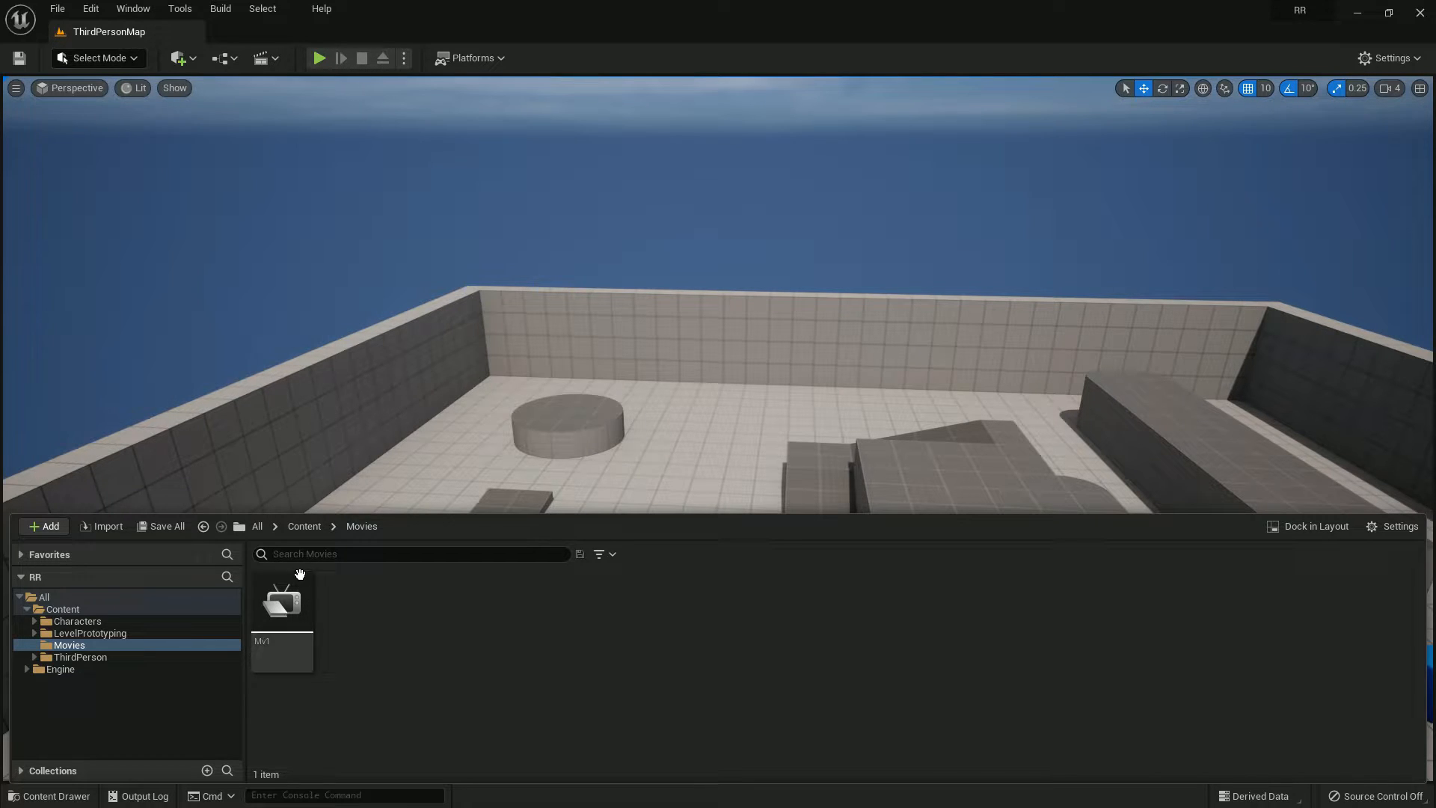
click(89, 8)
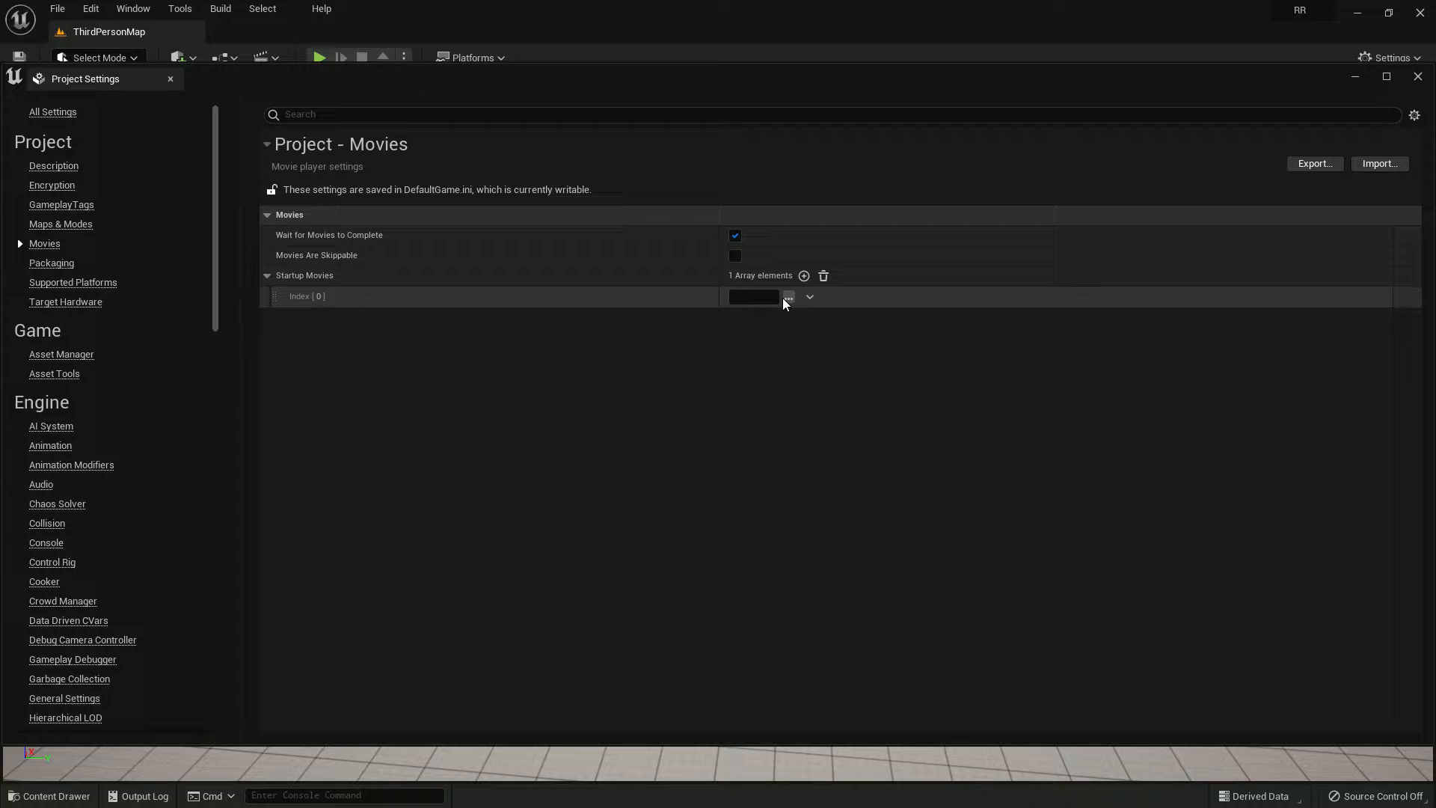
- Set Mv1.mp4 as the only Startup Movies entry and close Project Settings
click(787, 296)
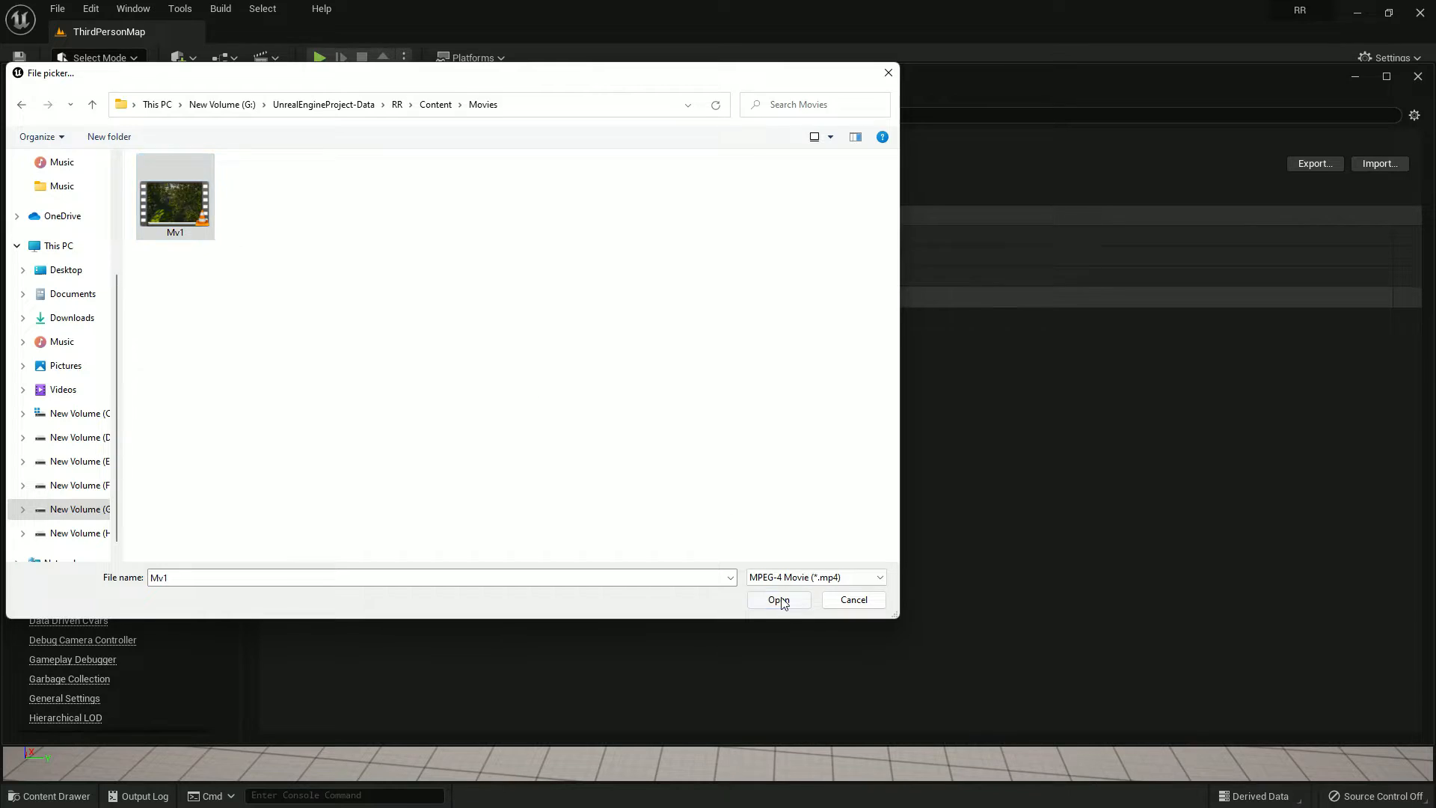
click(778, 599)
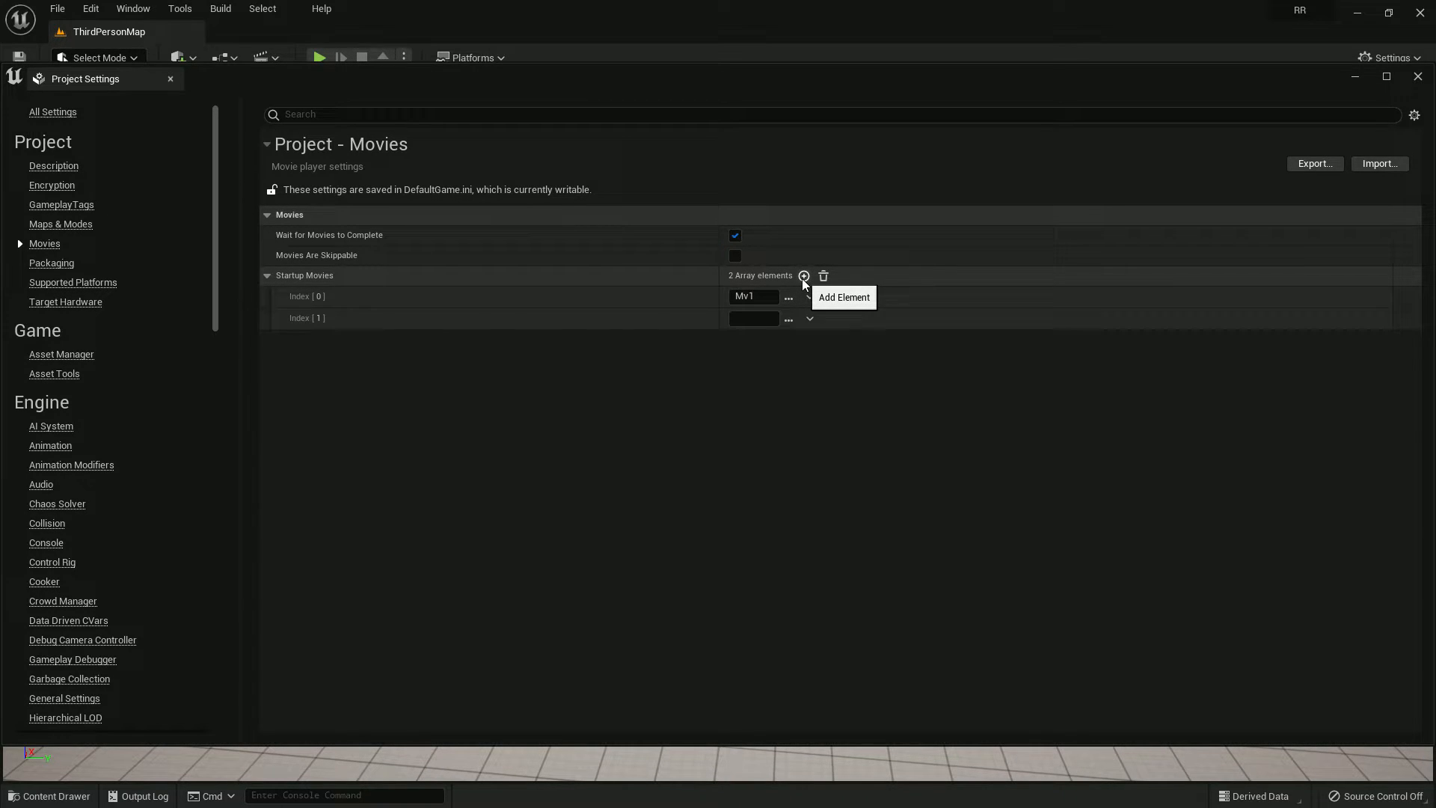
click(751, 318)
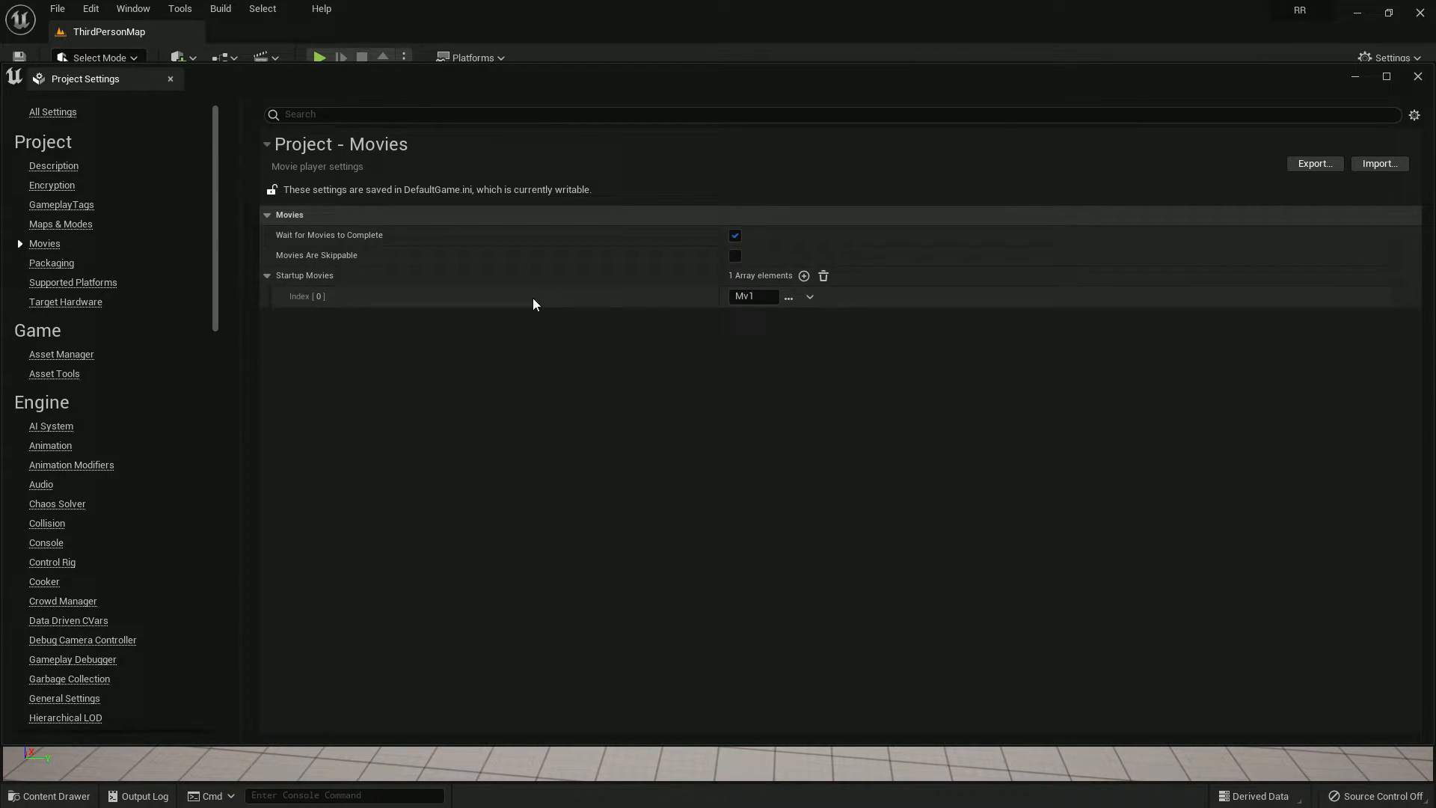
click(170, 78)
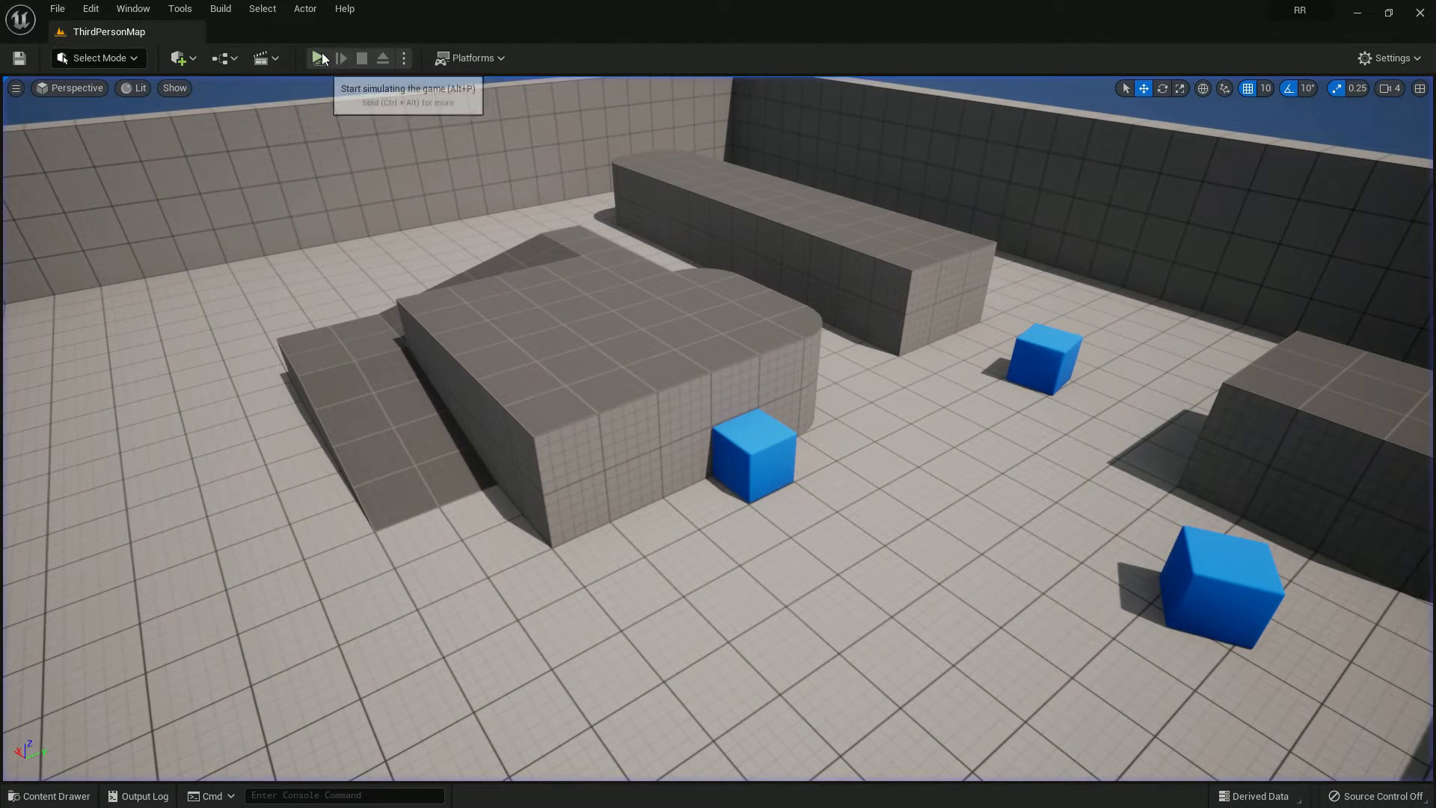
- Launch a Standalone Game to watch the Mv1 startup movie play
click(317, 57)
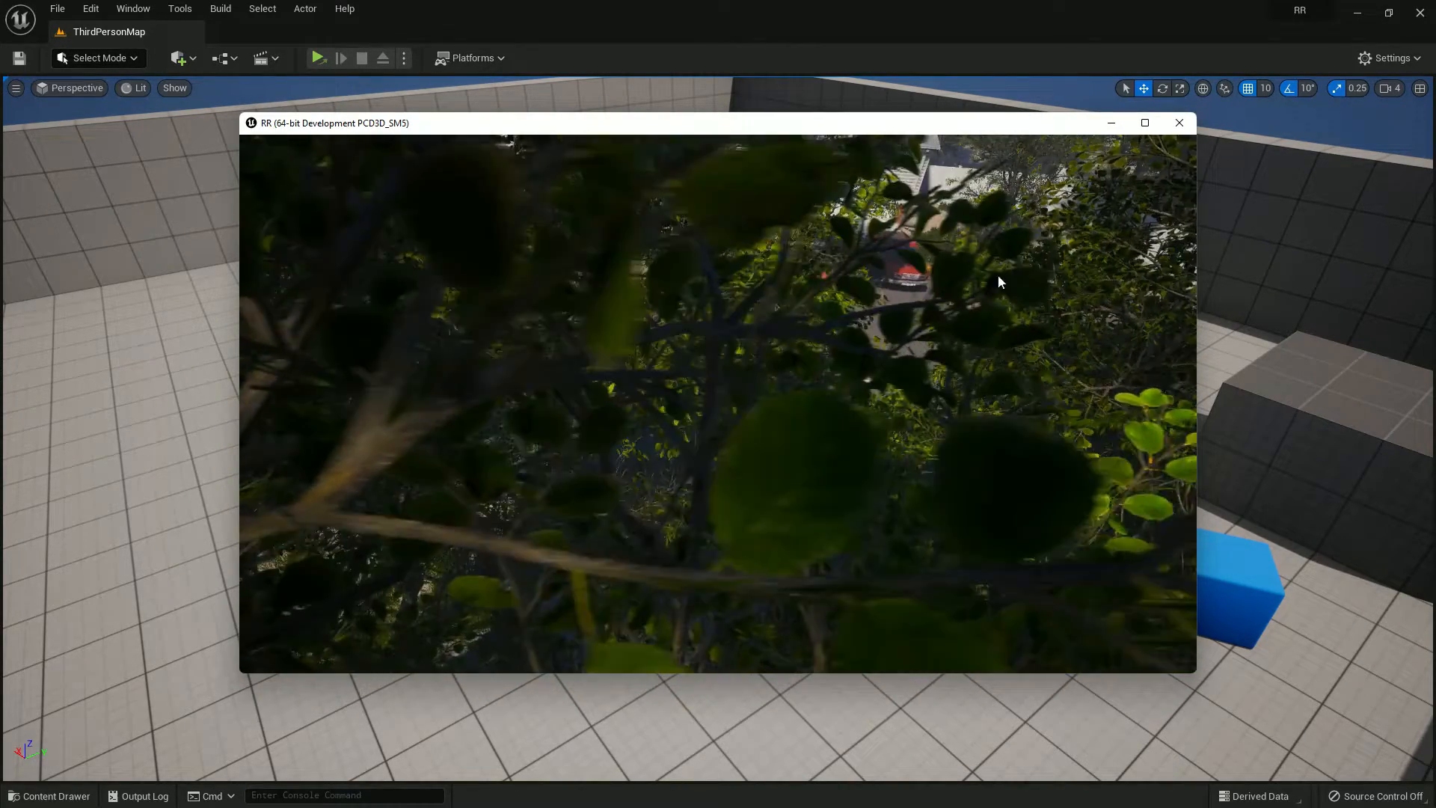
click(1179, 122)
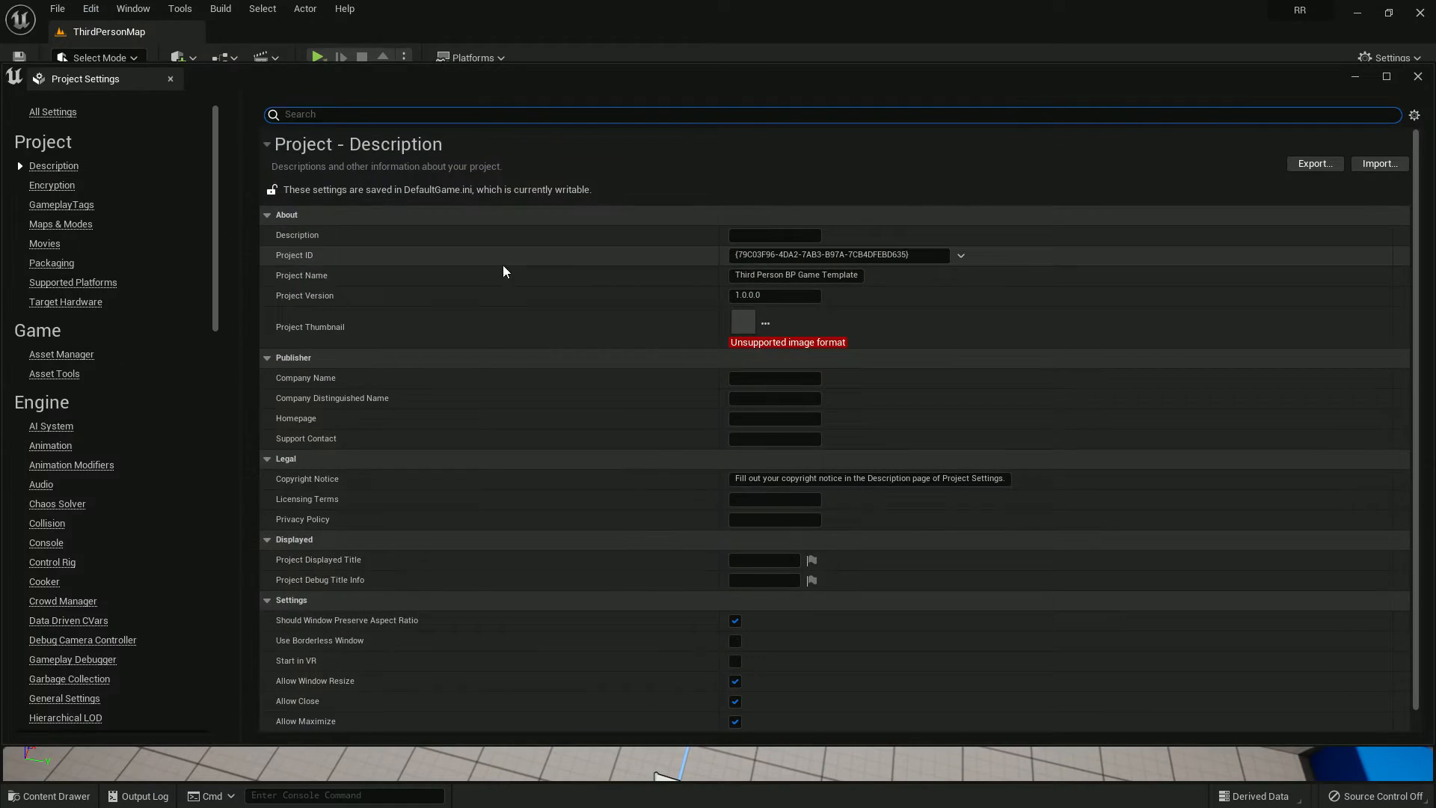
- Enable Wait for Movies to Complete and close Project Settings
click(44, 244)
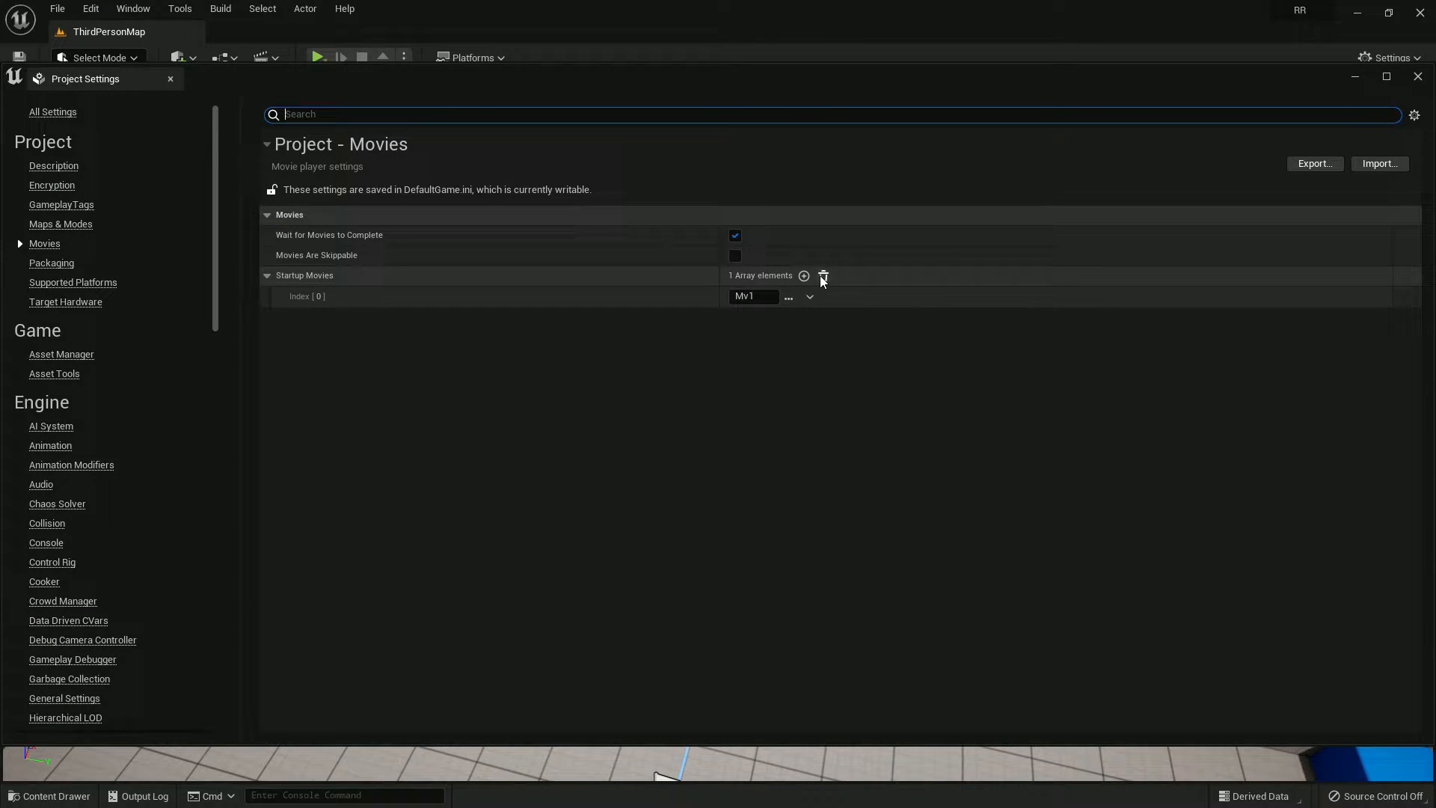
click(472, 58)
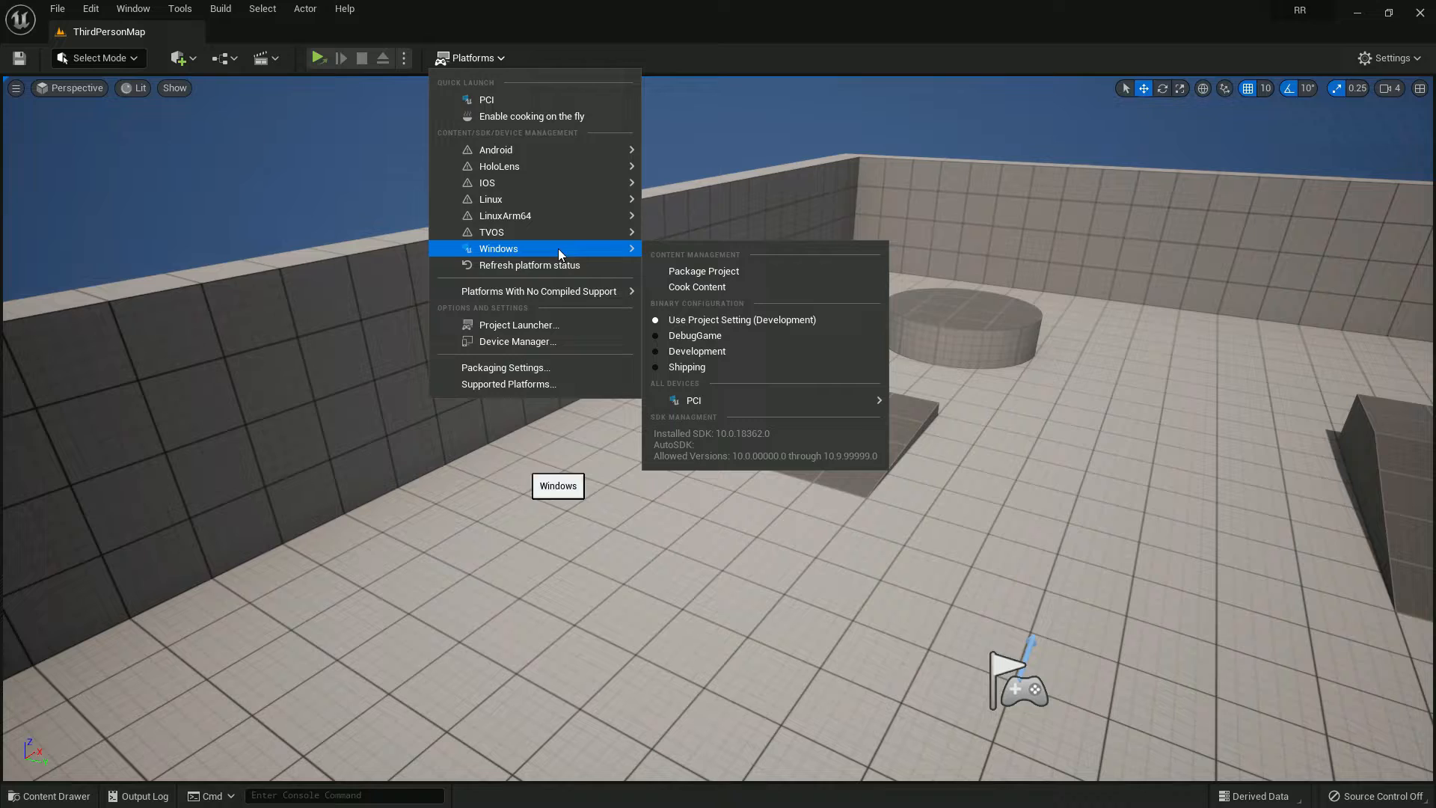
- Package the project for Windows and follow progress in the Output Log
click(703, 270)
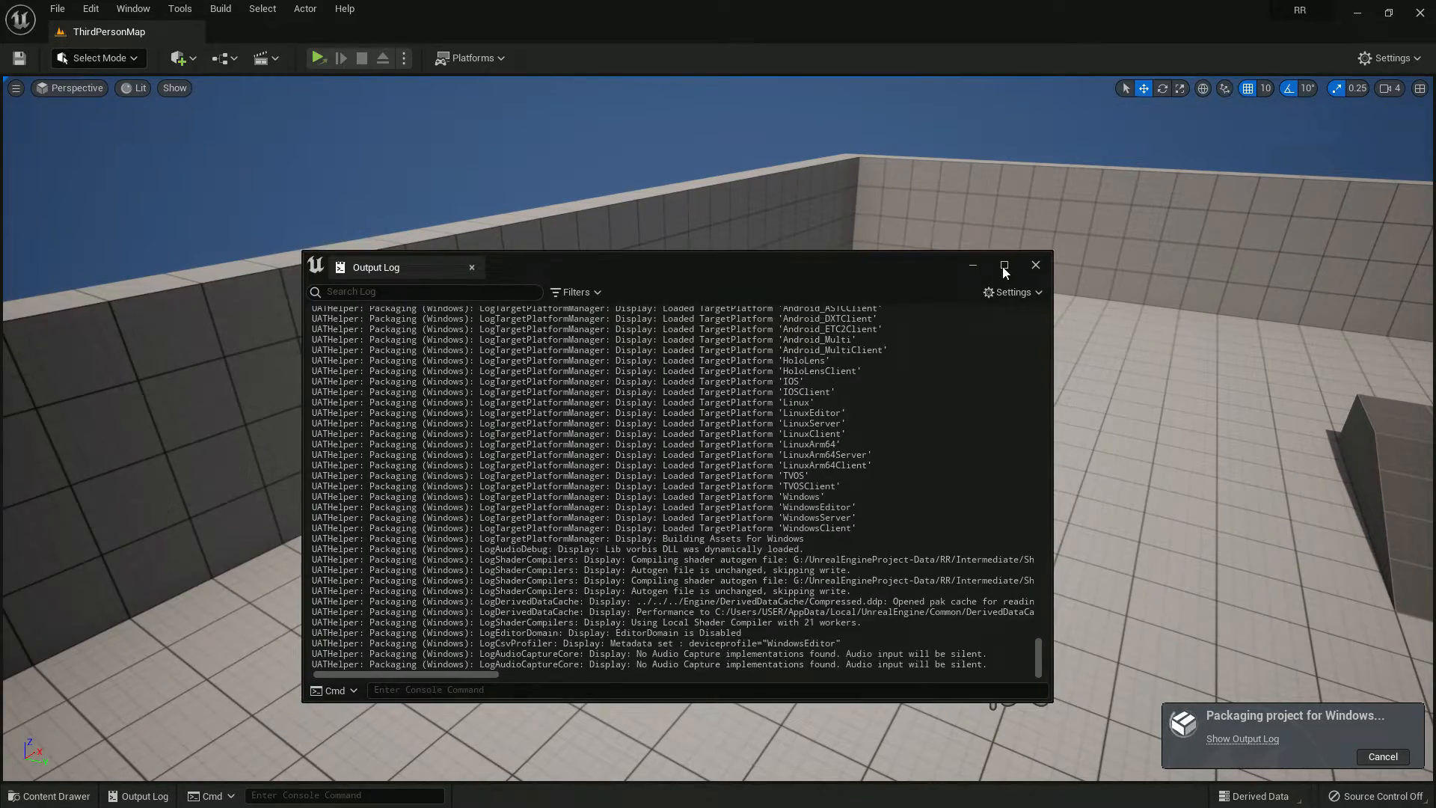
click(1004, 266)
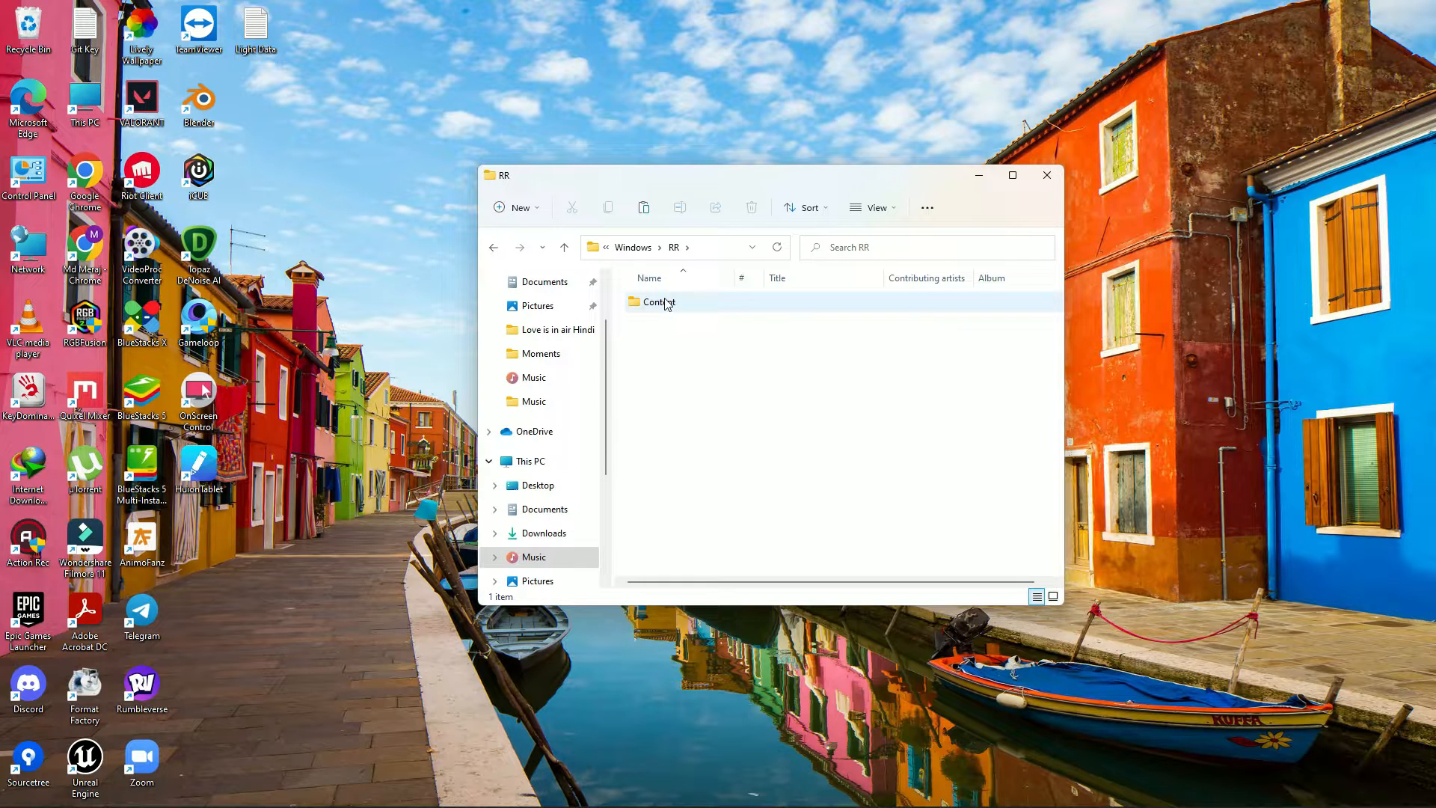
- Confirm Mv1 is in the packaged build's Content\Movies folder, then launch the packaged game
double_click(657, 302)
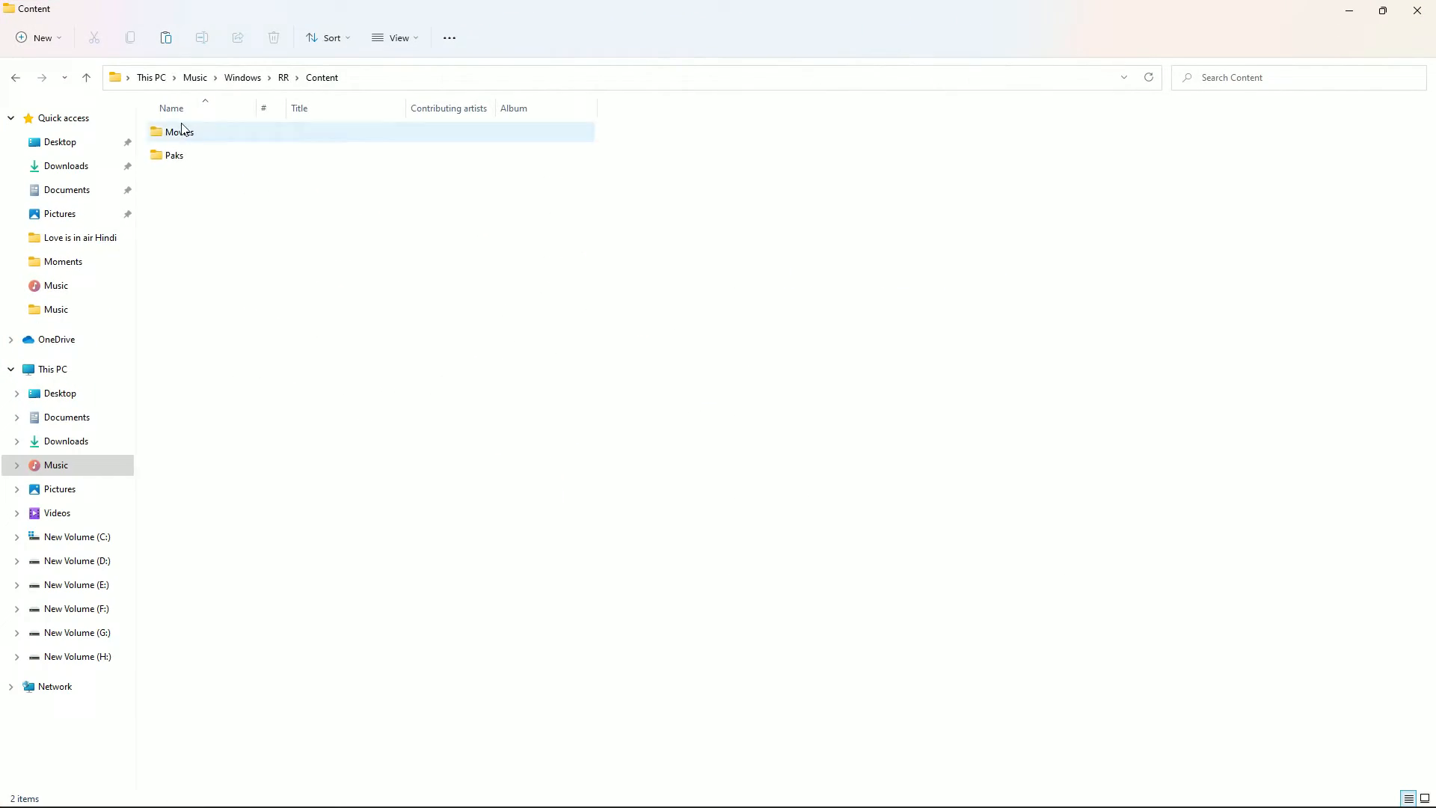
double_click(180, 131)
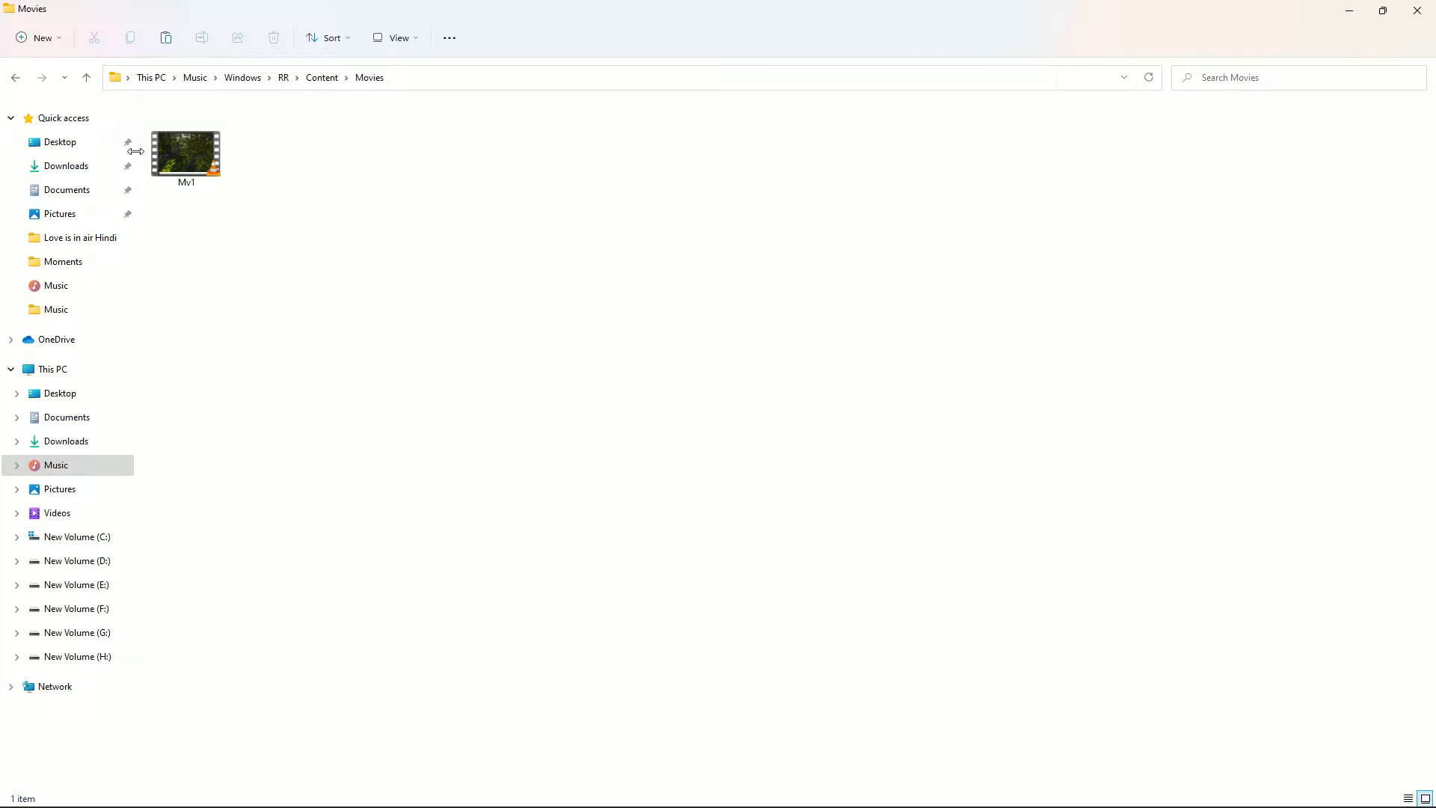
click(283, 77)
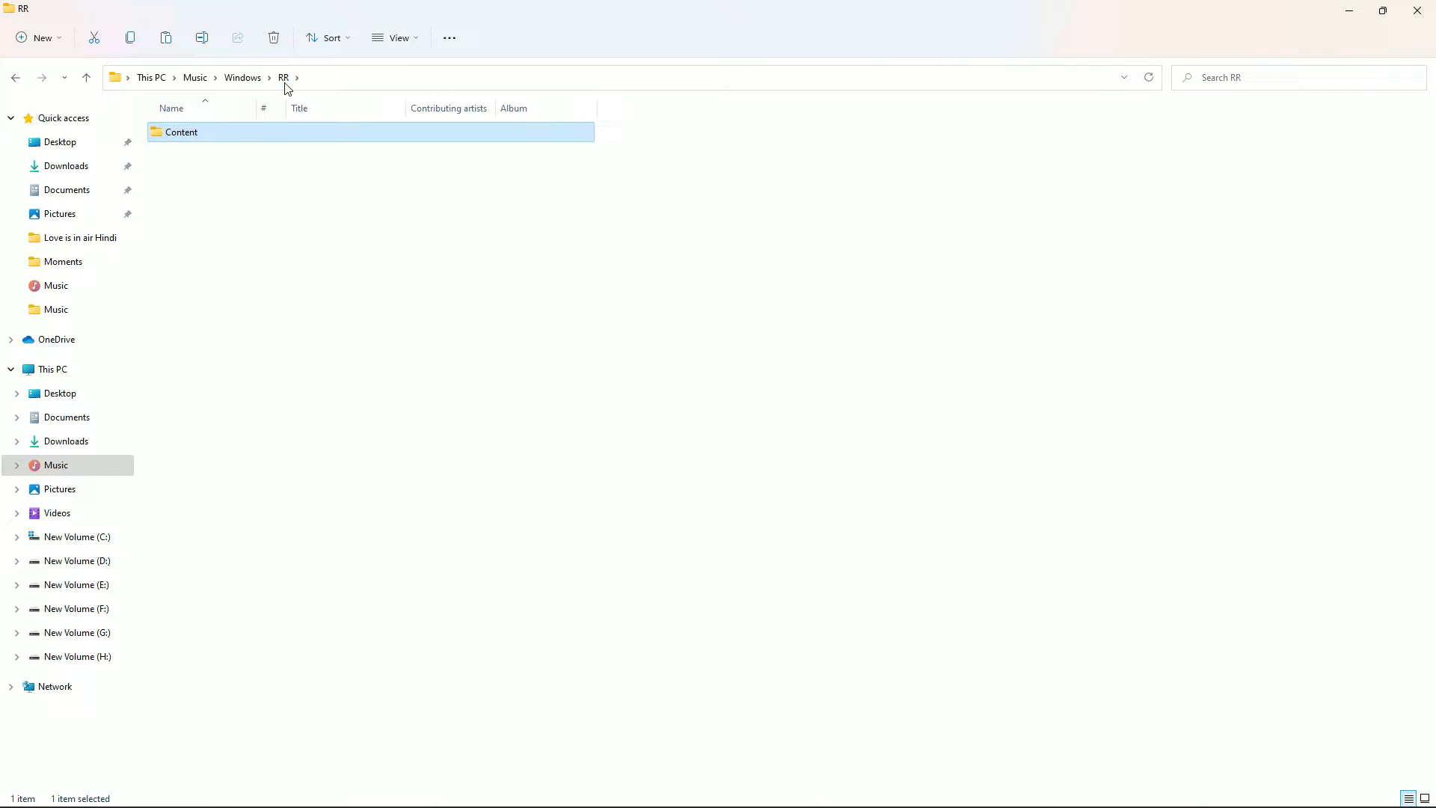
click(243, 77)
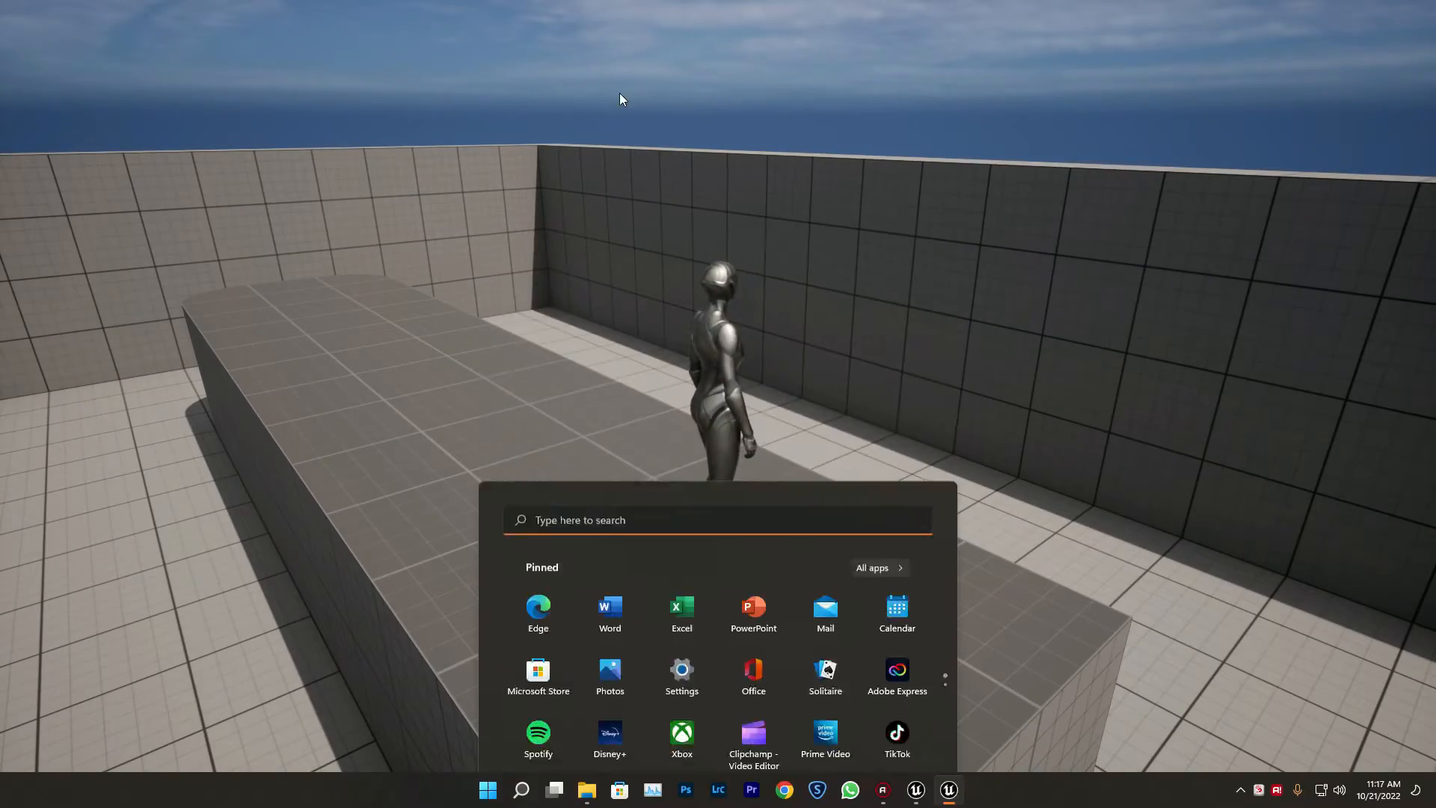
- Re-select Mv1 as the Index 0 startup movie and close Project Settings
click(90, 8)
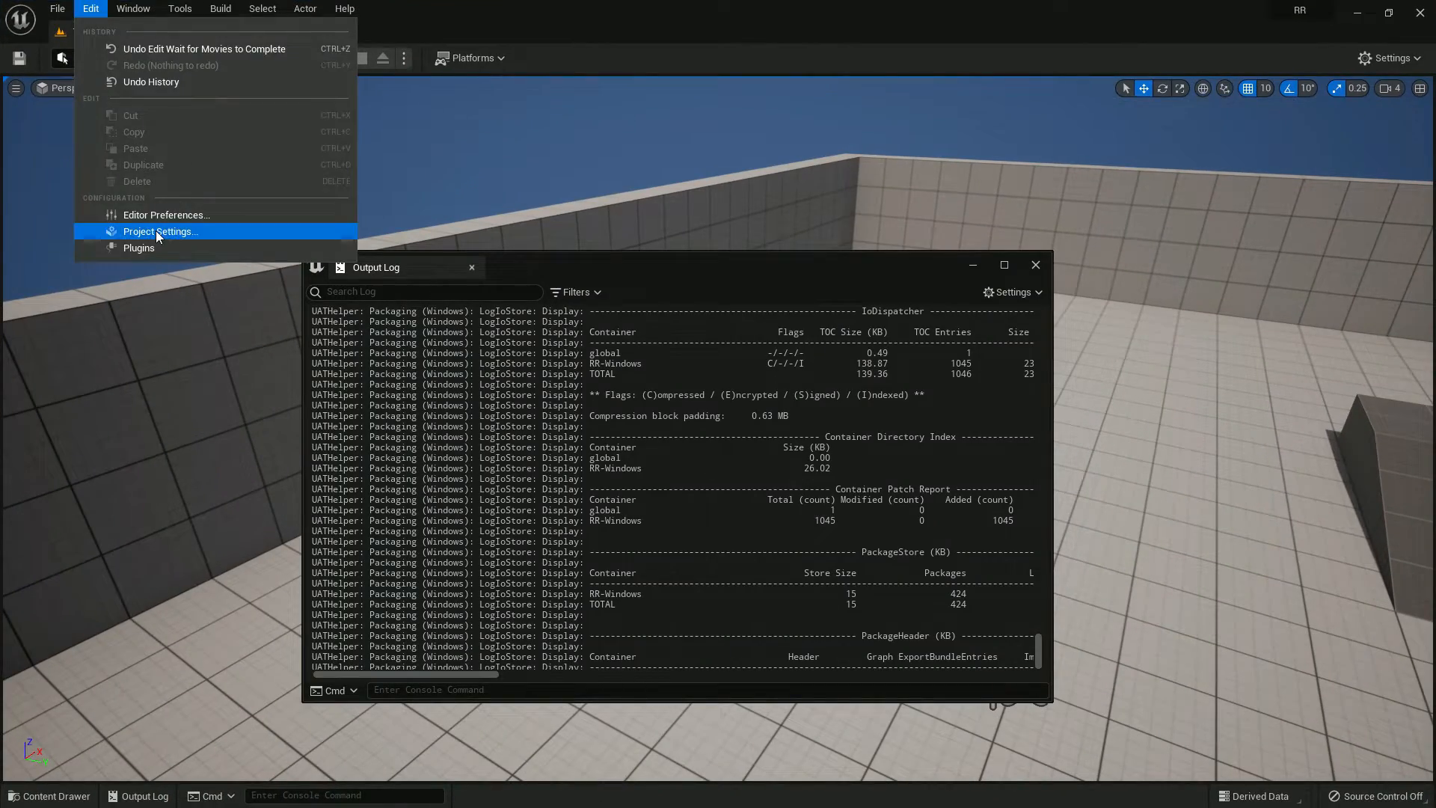
click(160, 231)
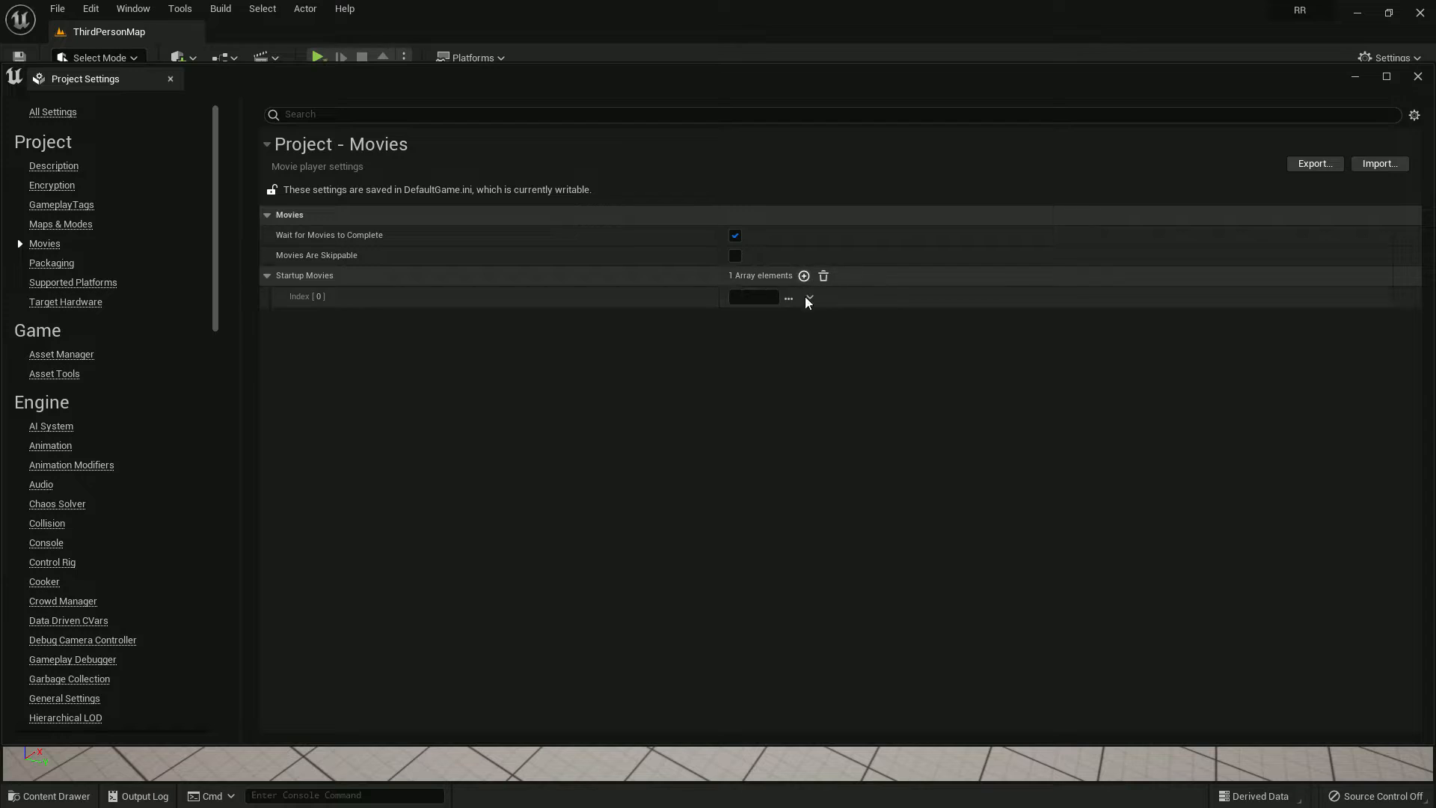
click(788, 297)
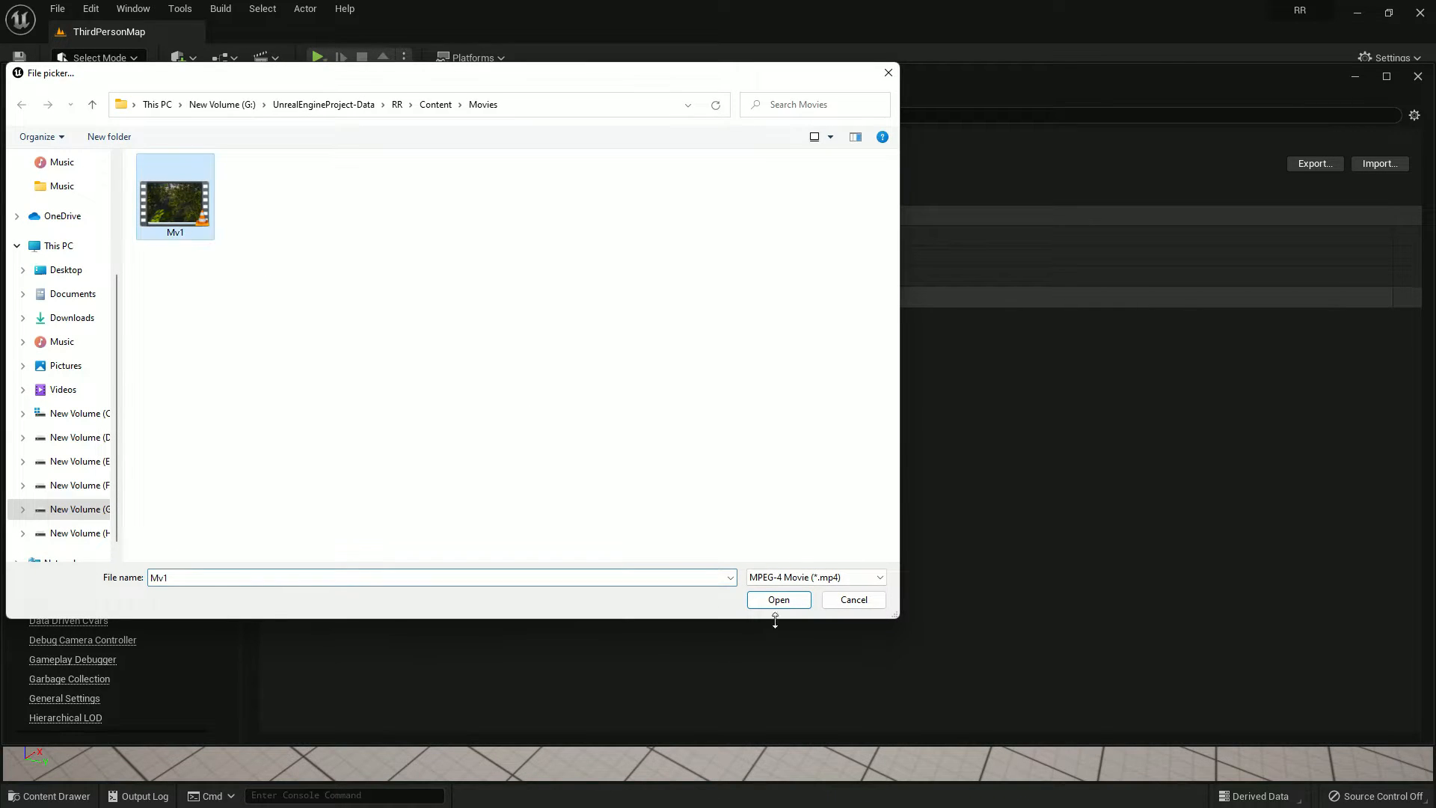
click(778, 599)
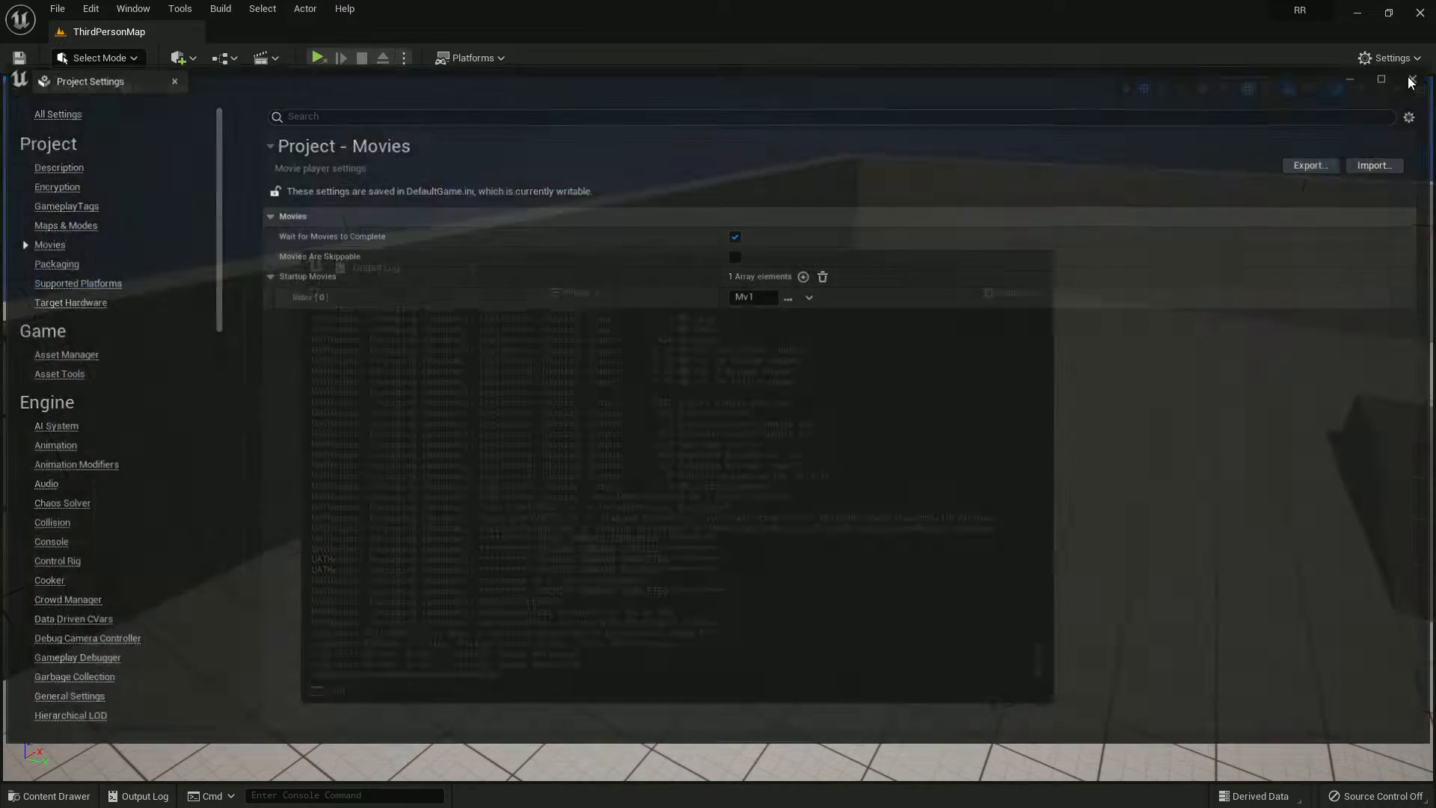
click(502, 790)
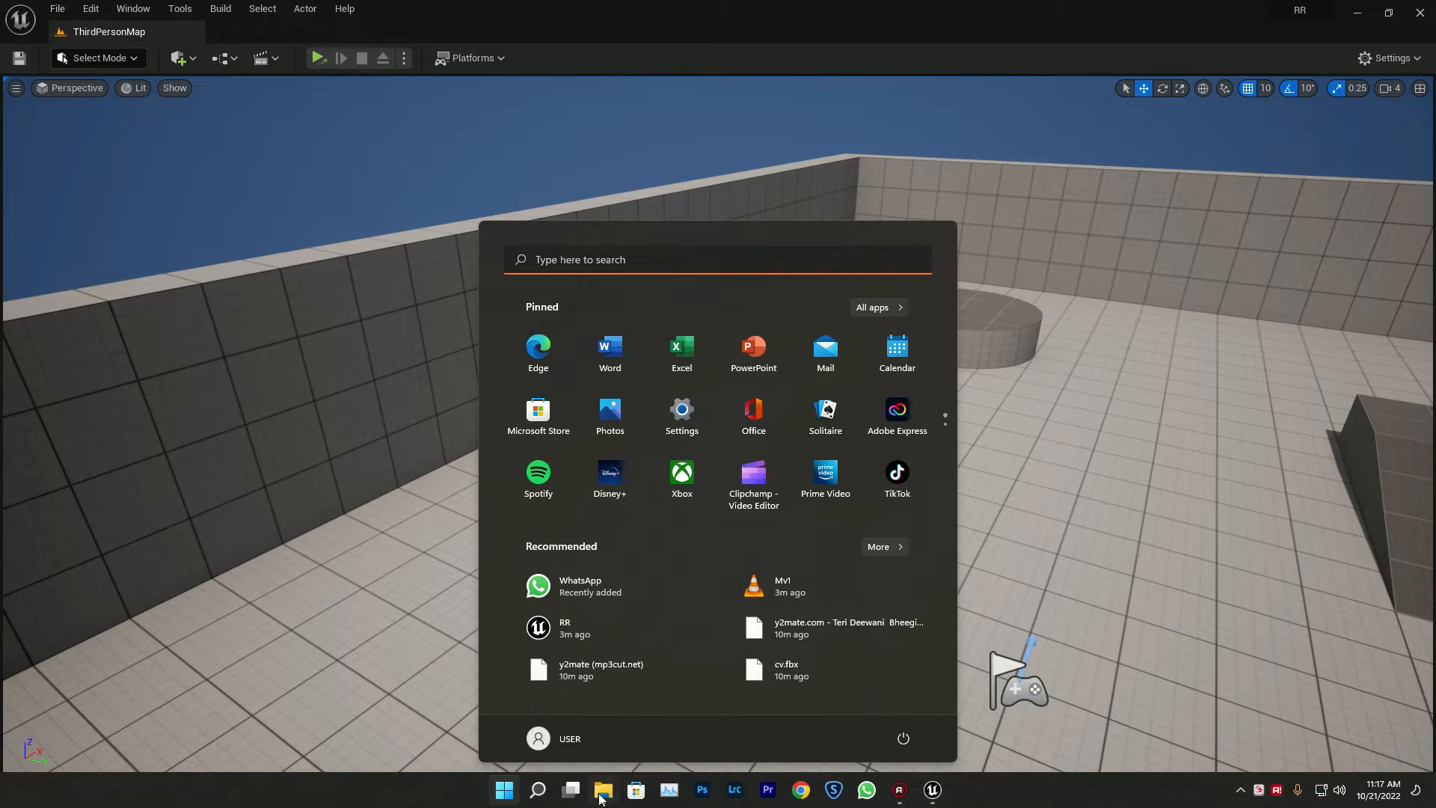
- Locate the Windows build folder in a file browser, then return to the Edit menu
click(601, 789)
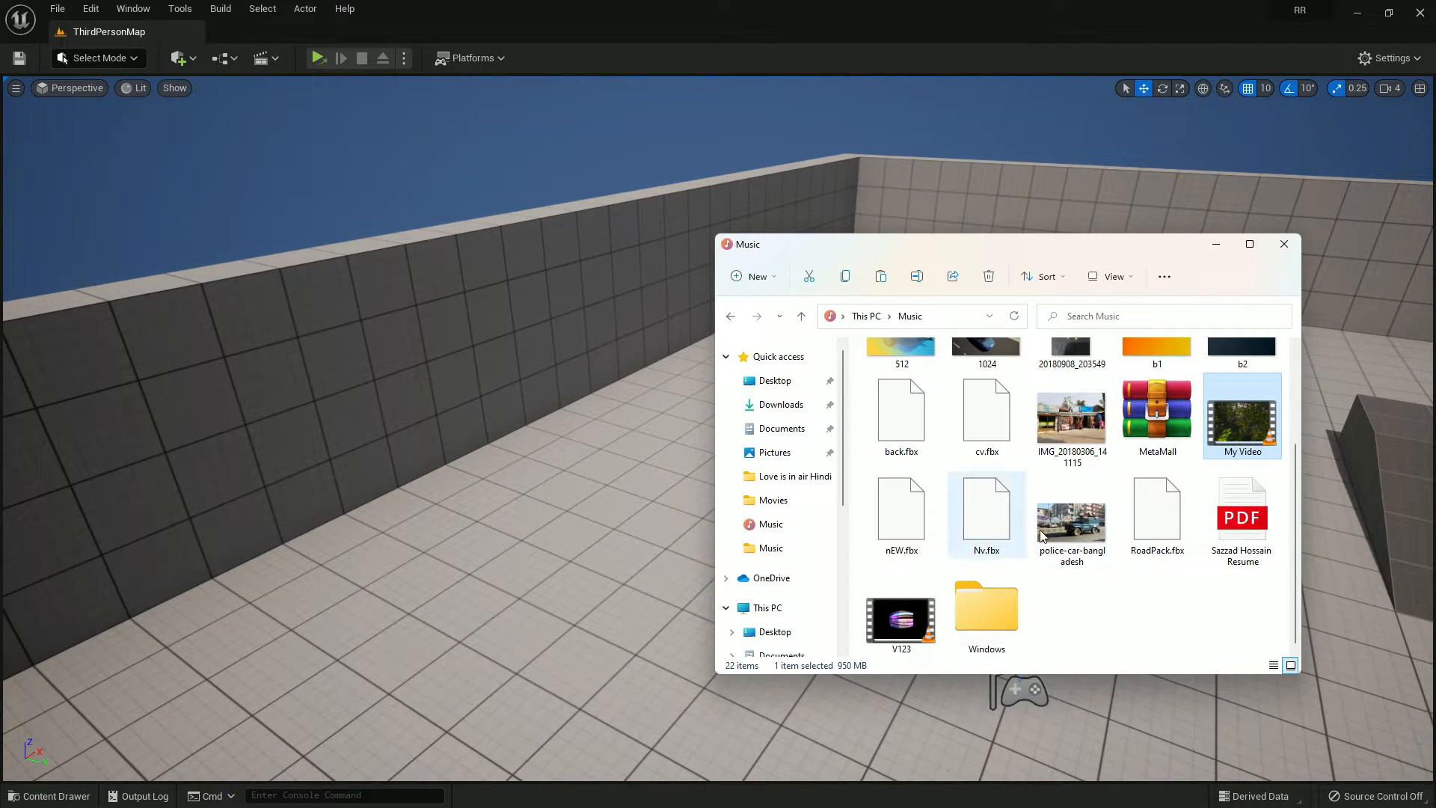
click(987, 609)
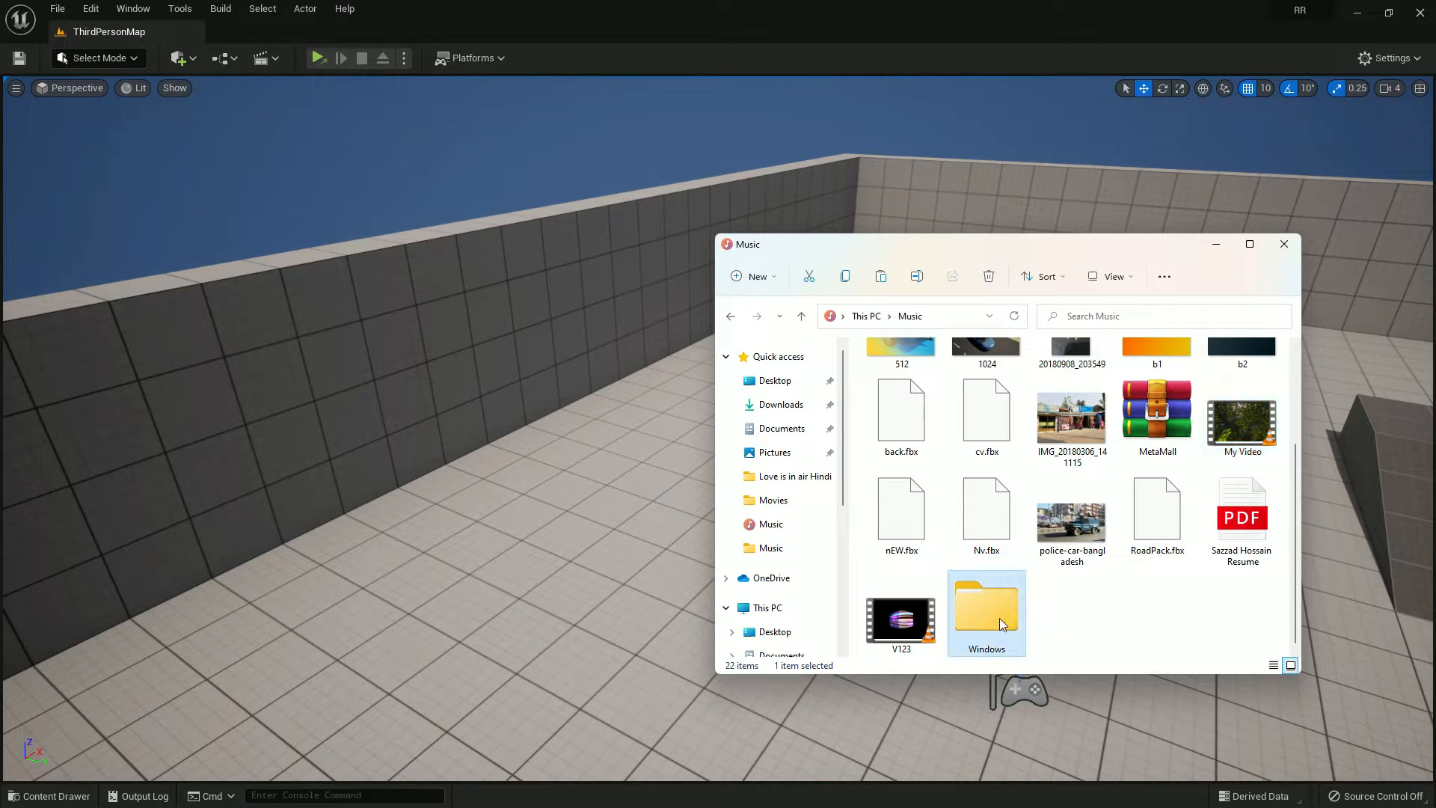
click(90, 9)
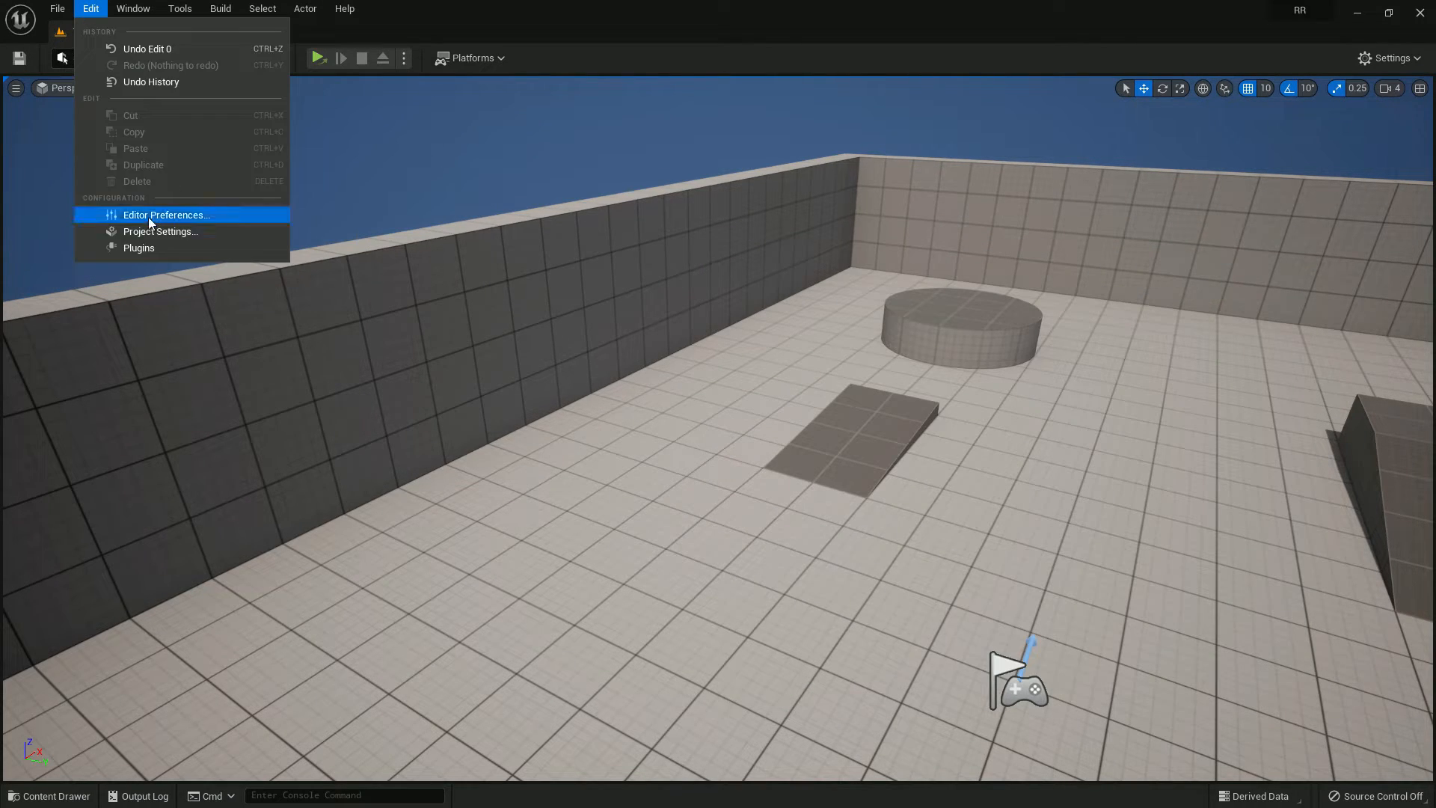
- Package the project for Windows into the Music folder and follow the cook output log
click(159, 231)
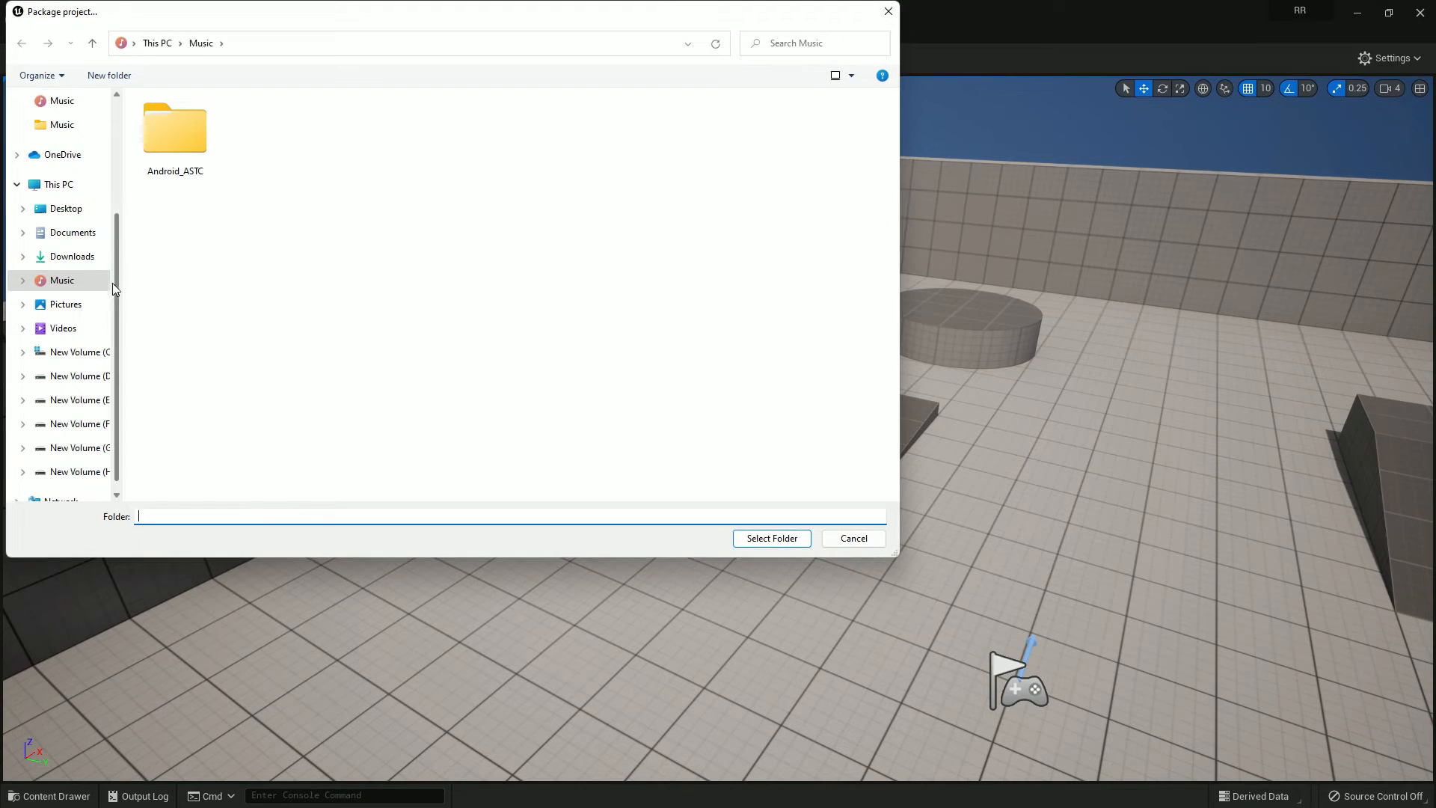
click(771, 538)
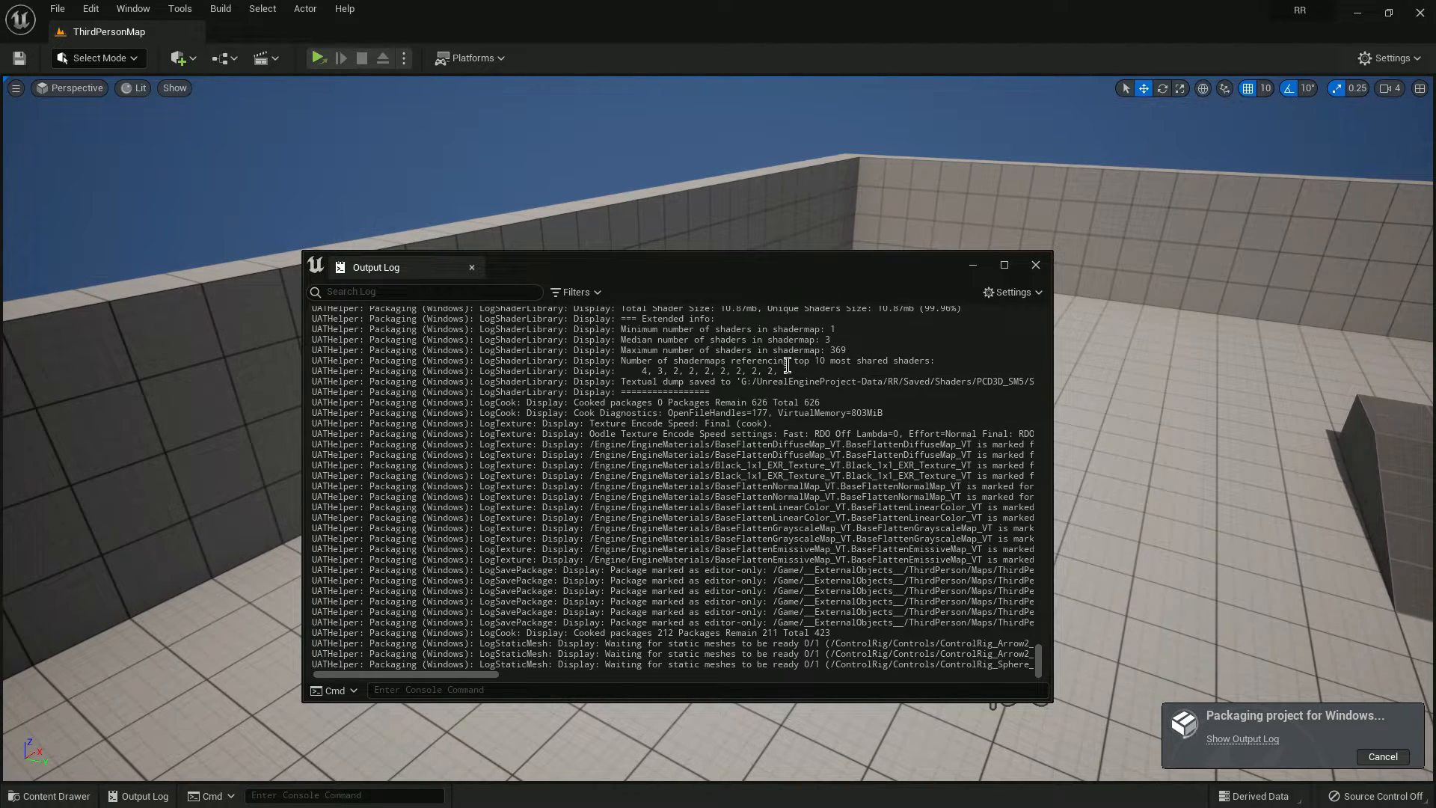
scroll(down, 3)
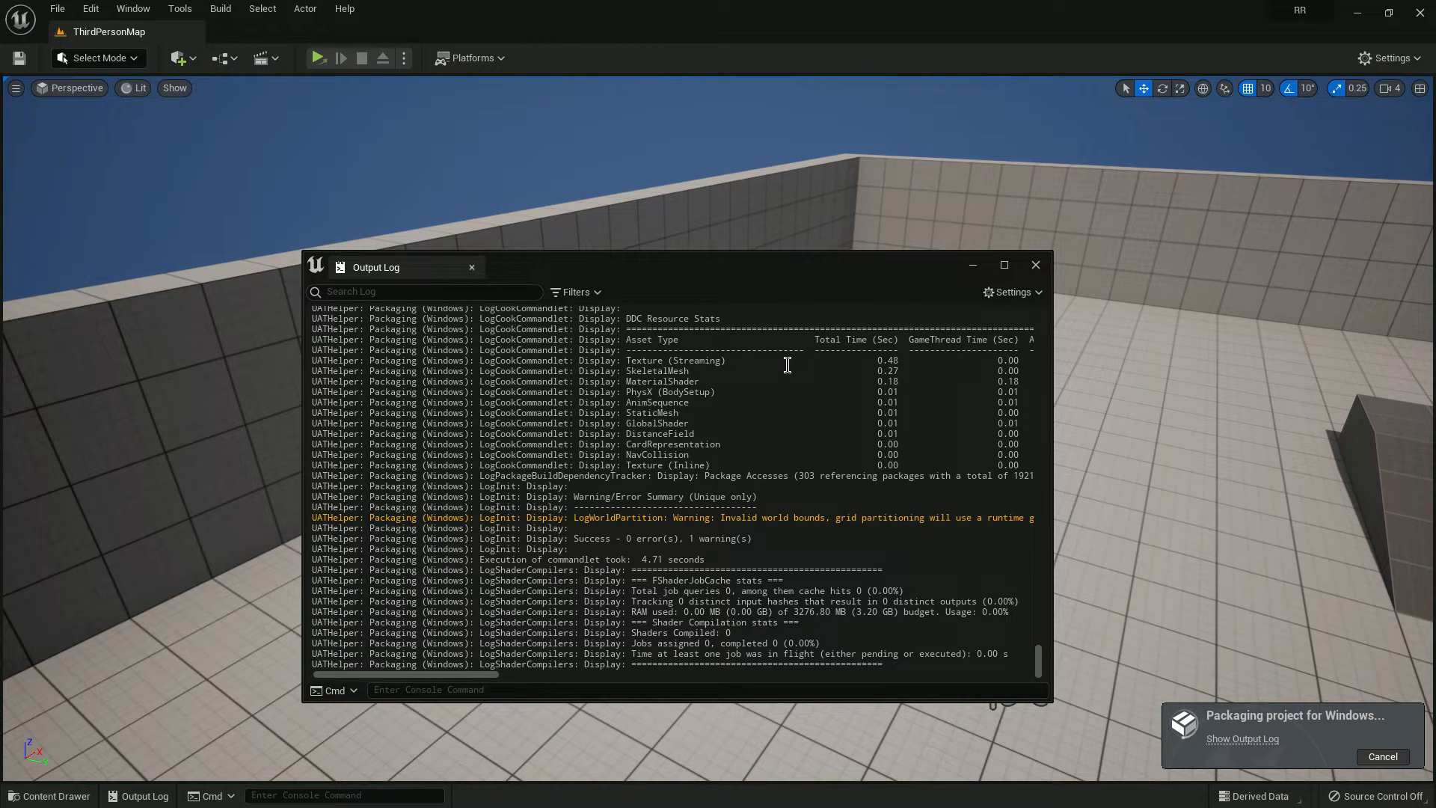